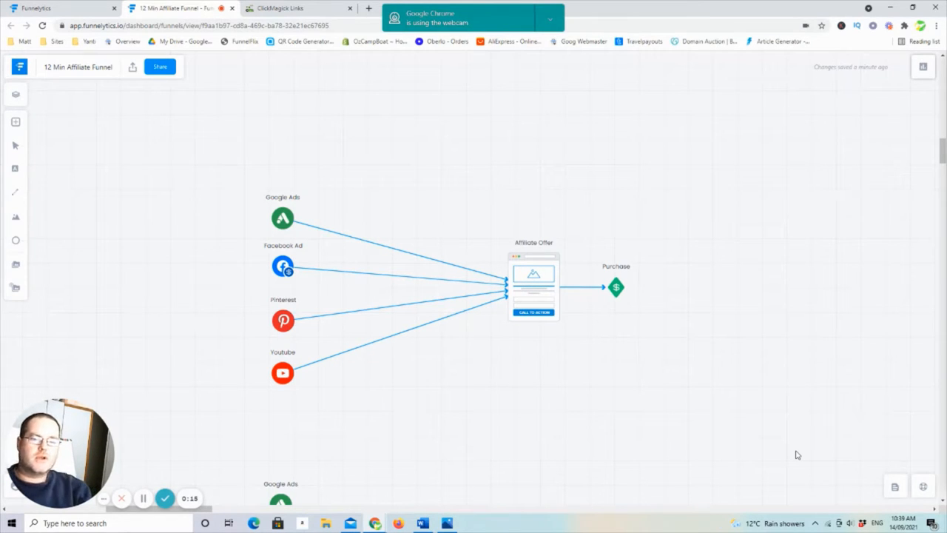
pyautogui.moveTo(672, 441)
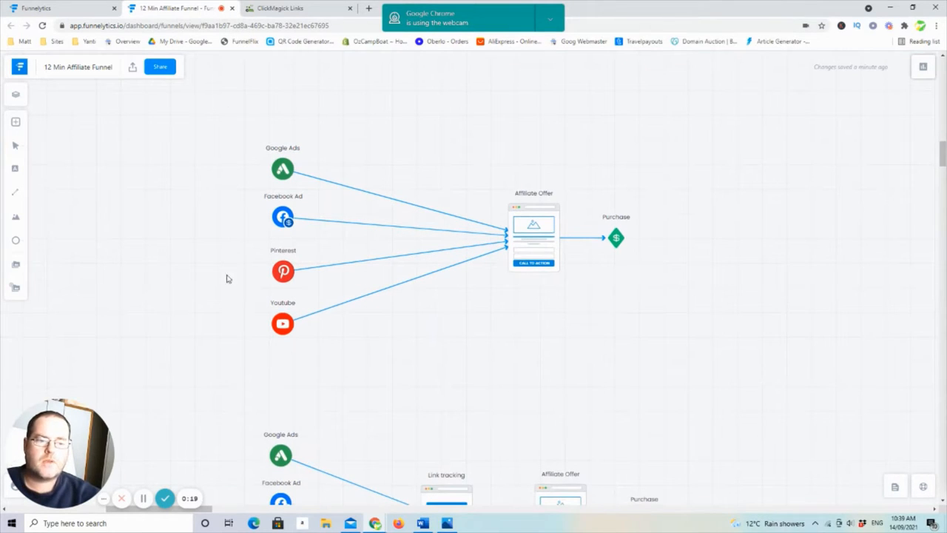
pyautogui.moveTo(649, 329)
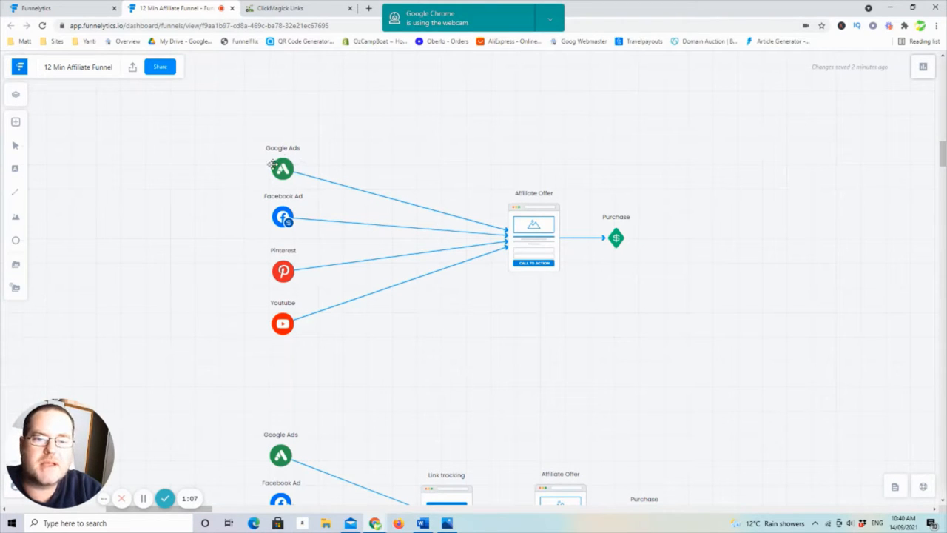
pyautogui.moveTo(546, 227)
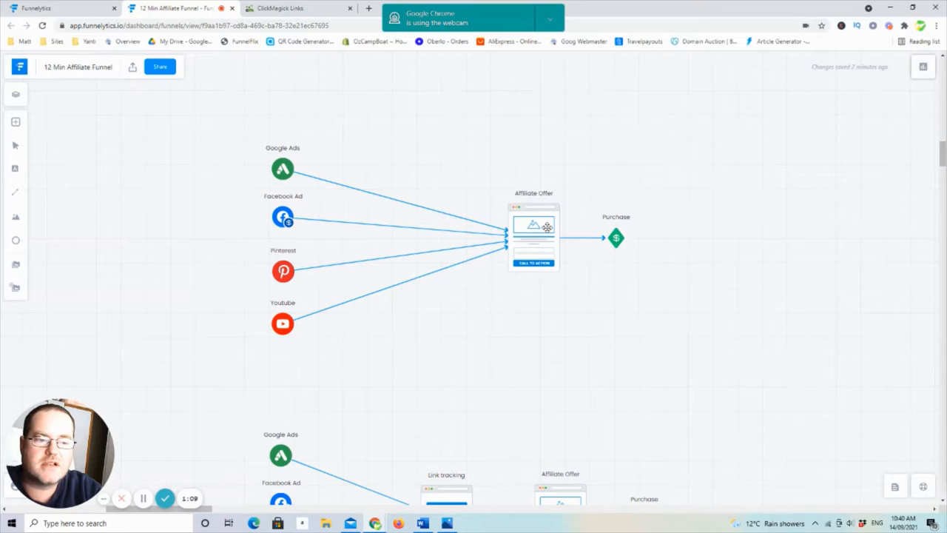
pyautogui.moveTo(450, 223)
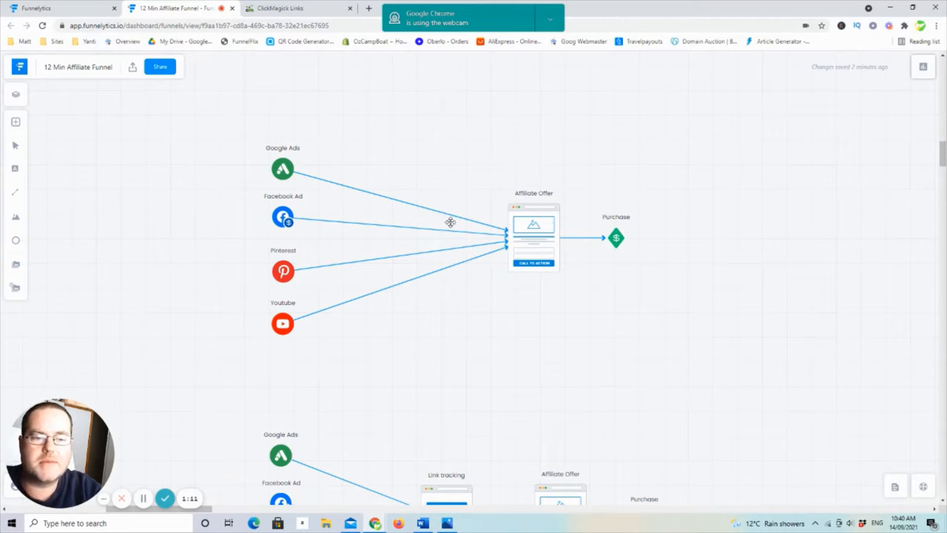
pyautogui.moveTo(610, 246)
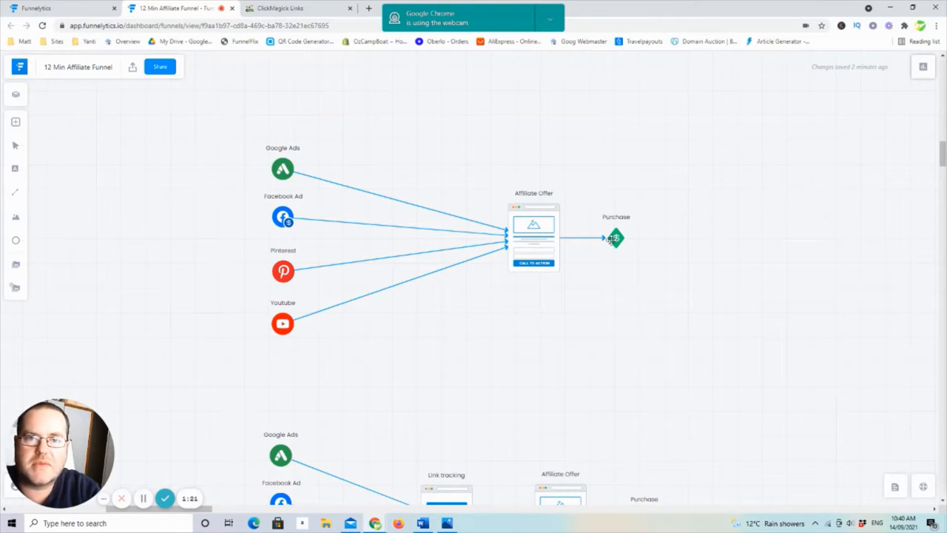
pyautogui.moveTo(674, 397)
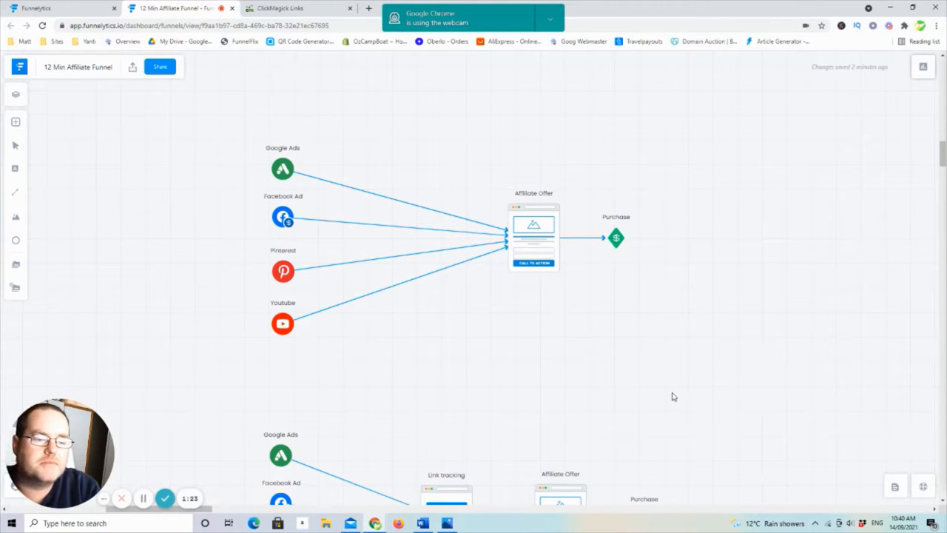
pyautogui.moveTo(272, 175)
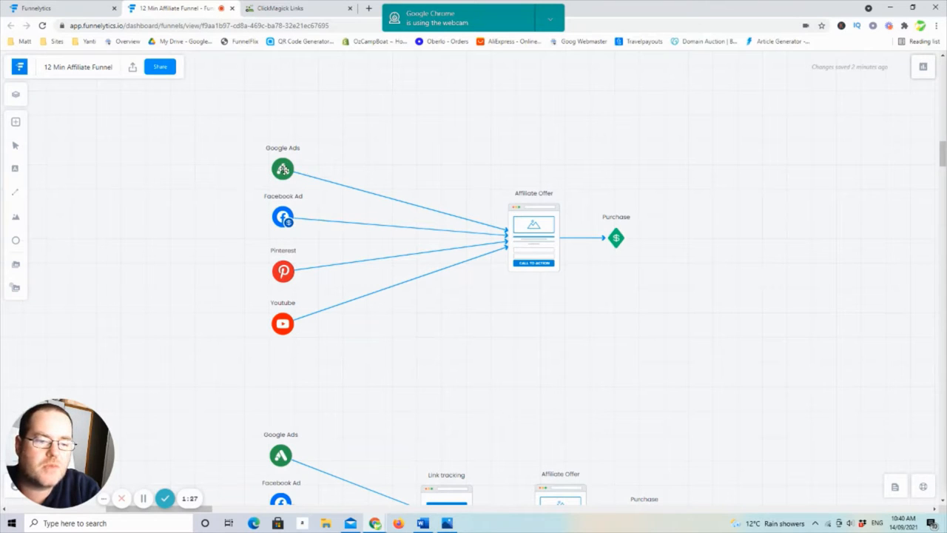
pyautogui.moveTo(622, 267)
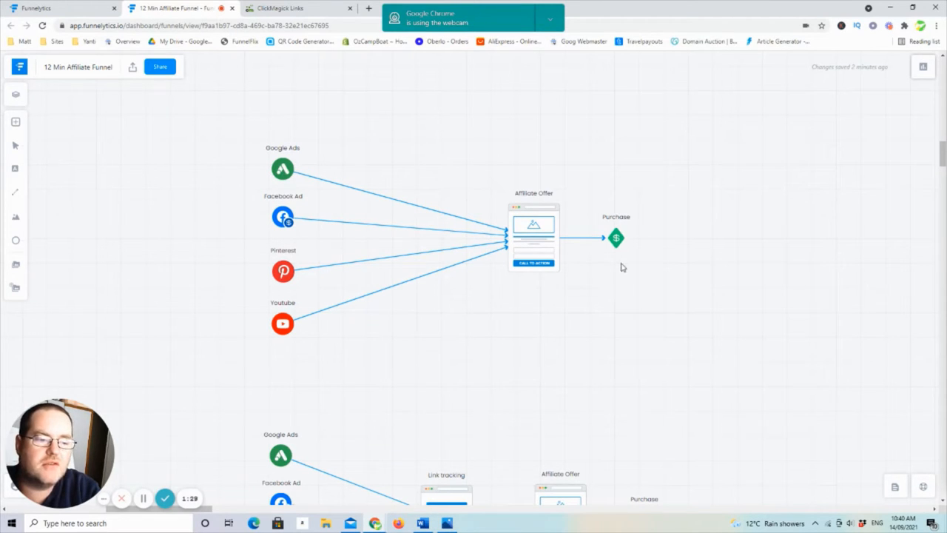
pyautogui.moveTo(656, 266)
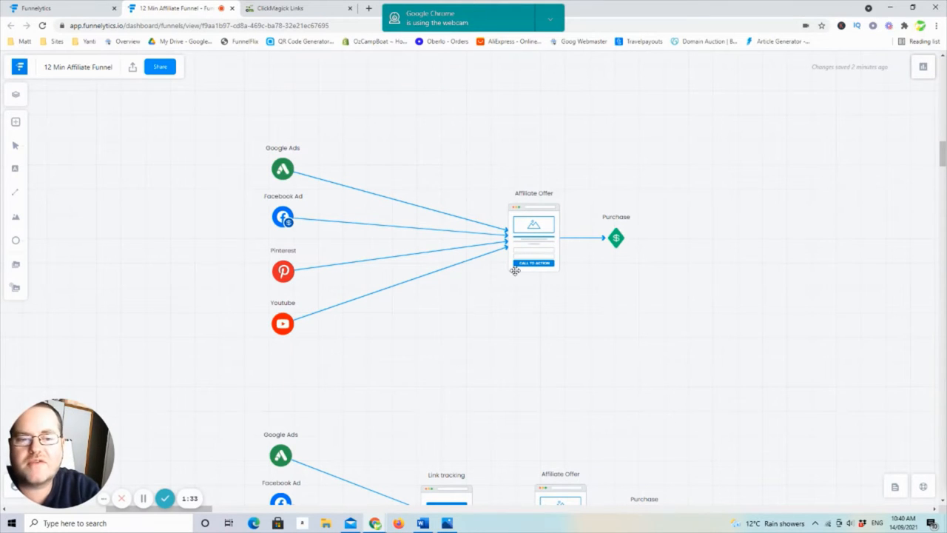
pyautogui.moveTo(317, 181)
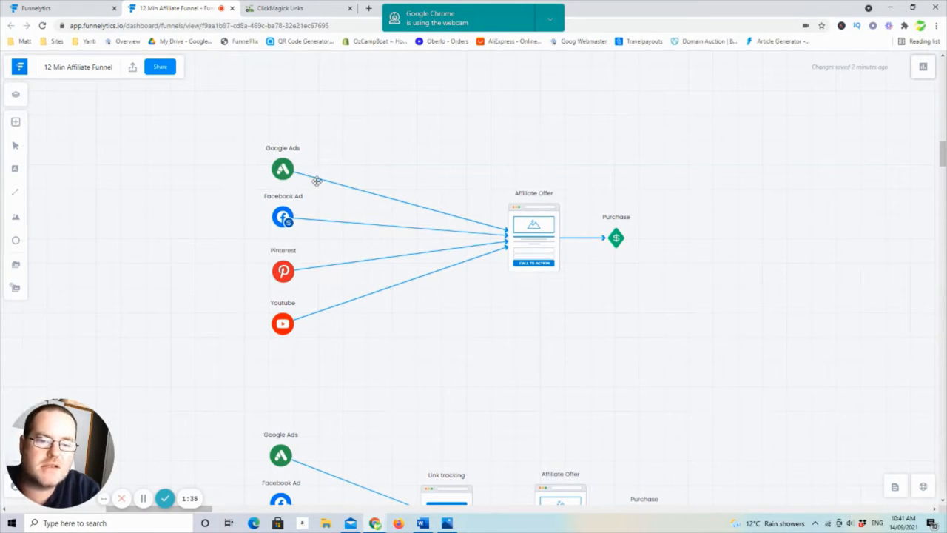
pyautogui.moveTo(311, 192)
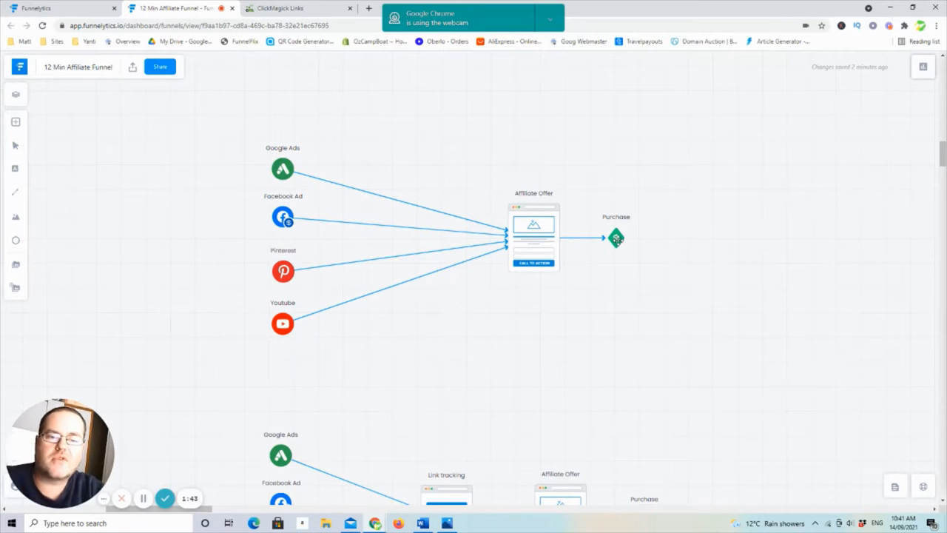
pyautogui.moveTo(666, 339)
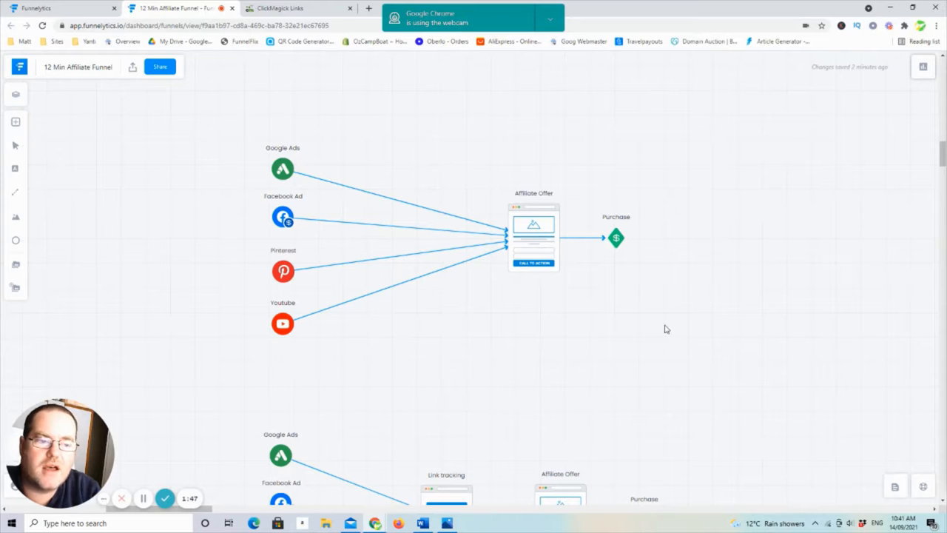
pyautogui.moveTo(670, 322)
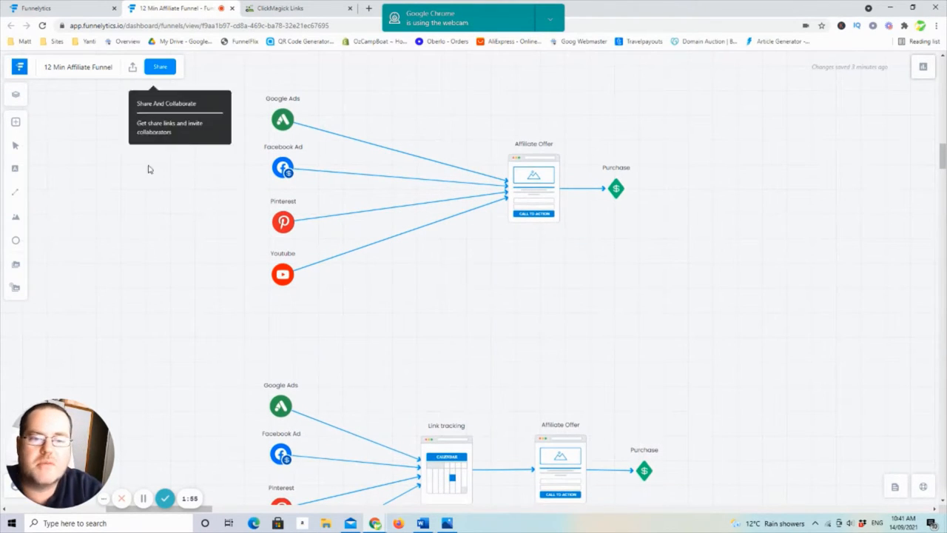
# - Scroll down the canvas to the funnel routing Google Ads, Facebook, Pinterest and Youtube through link tracking
pyautogui.scroll(-3)
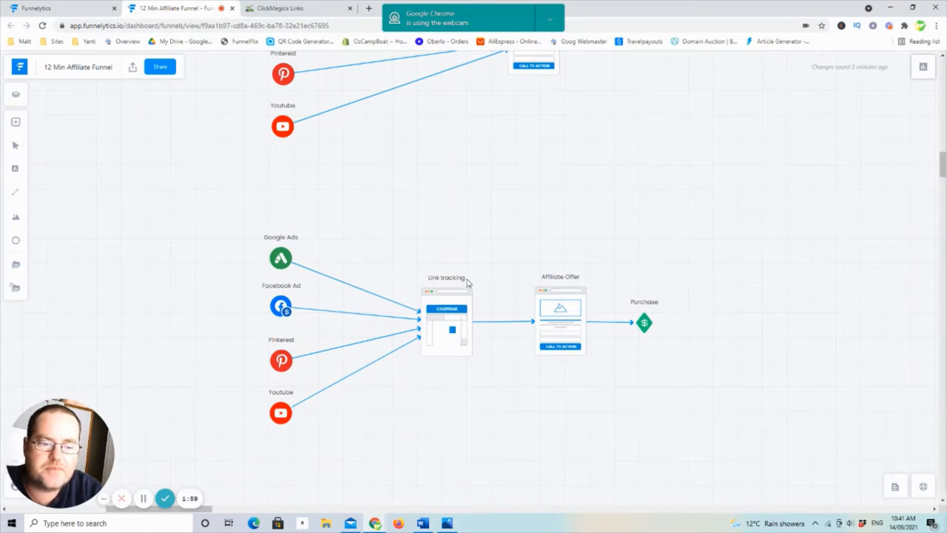
pyautogui.moveTo(469, 337)
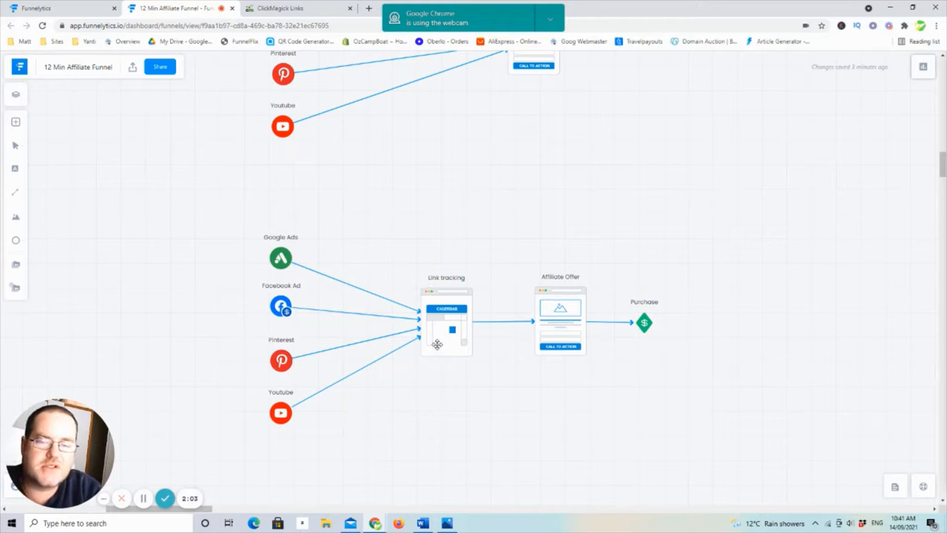
pyautogui.moveTo(447, 384)
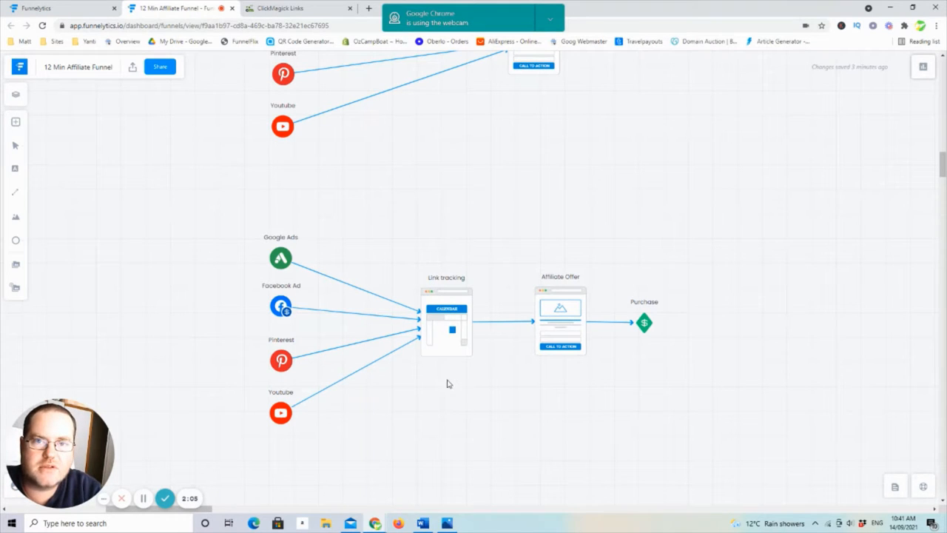
pyautogui.moveTo(464, 387)
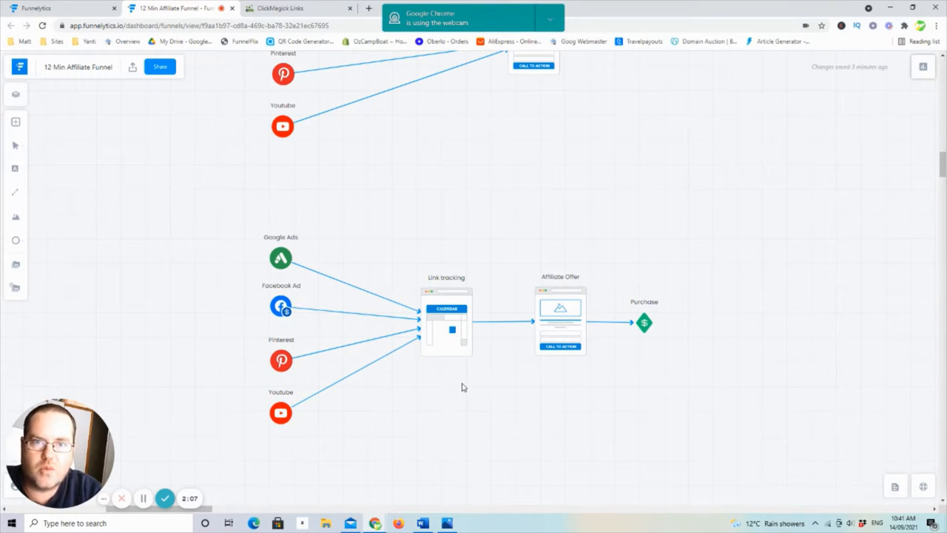
pyautogui.moveTo(255, 249)
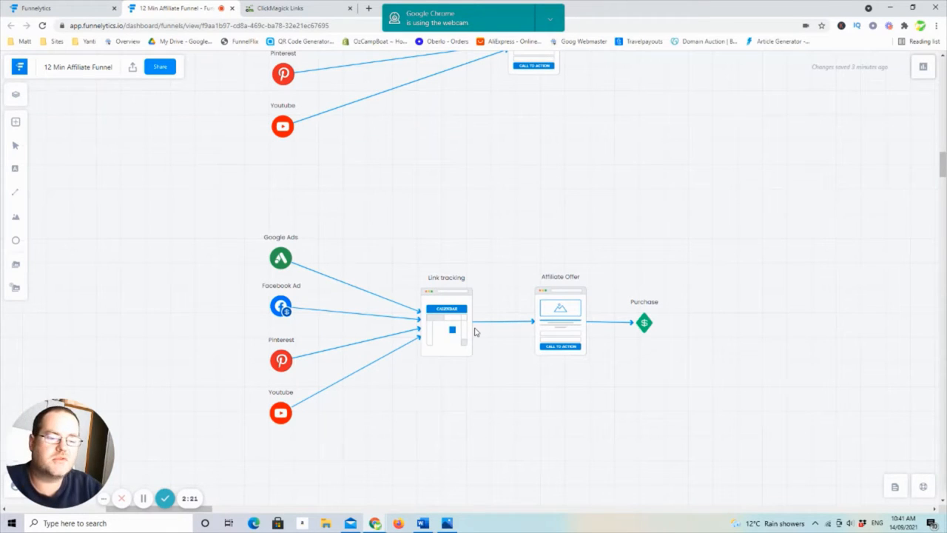
pyautogui.moveTo(226, 233)
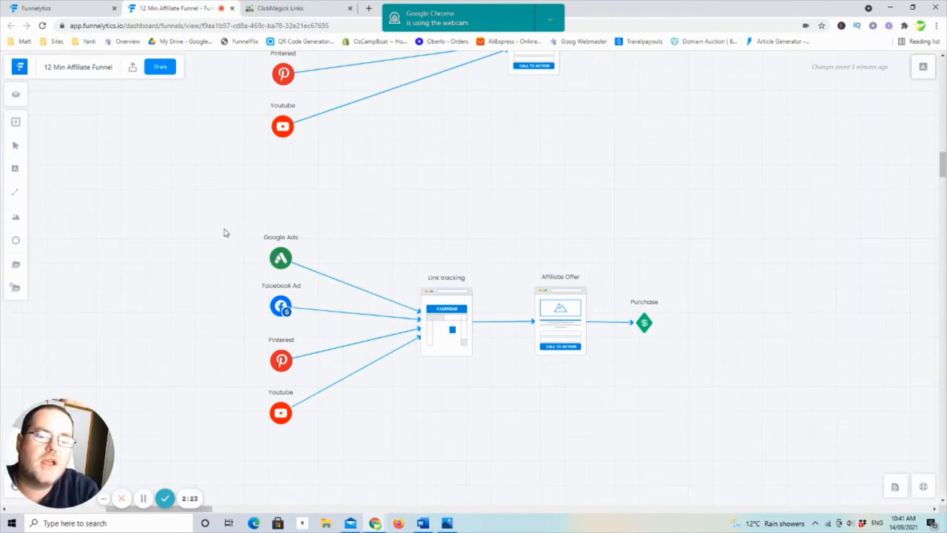
pyautogui.moveTo(579, 315)
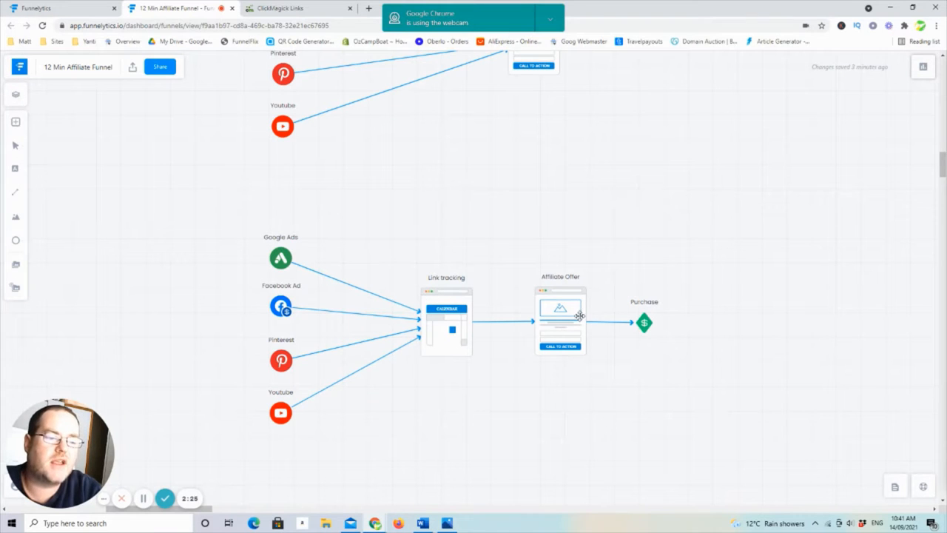
pyautogui.moveTo(673, 309)
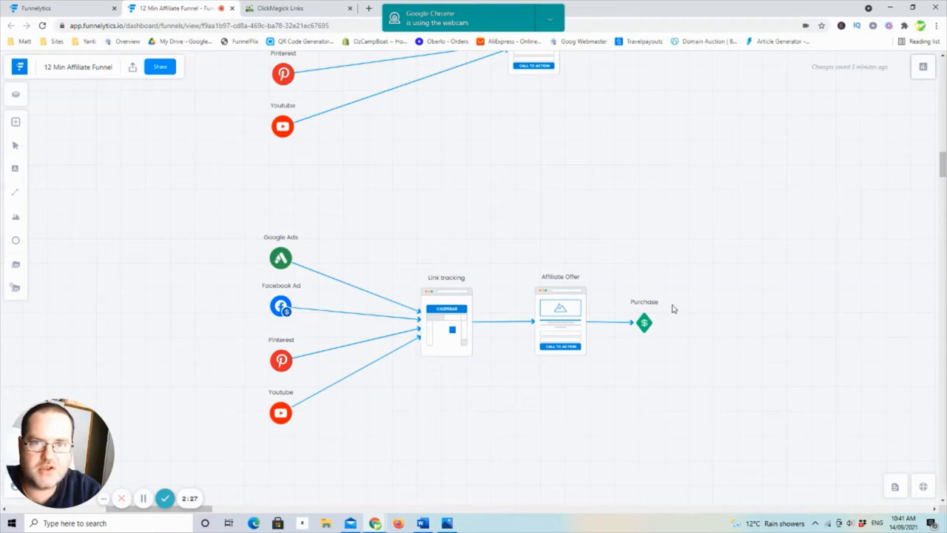
pyautogui.moveTo(108, 80)
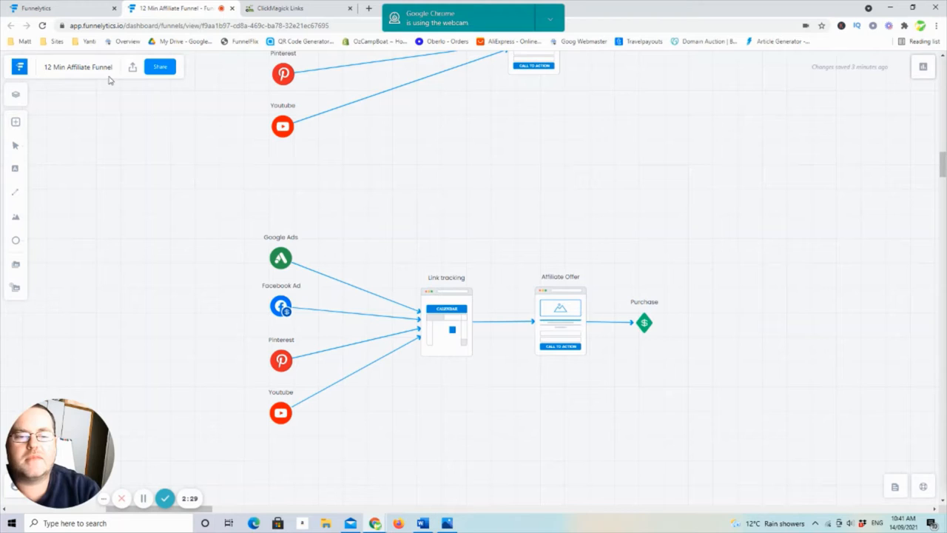
pyautogui.moveTo(318, 390)
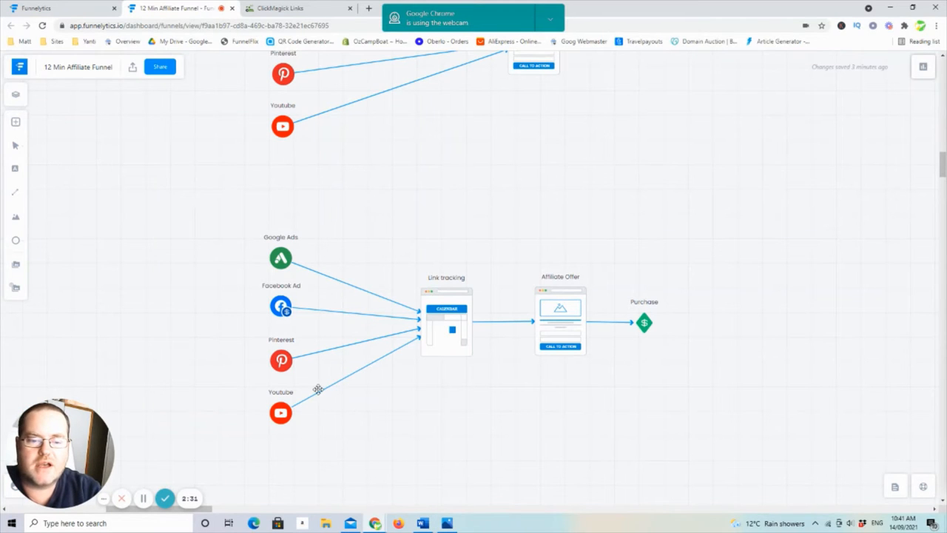
pyautogui.moveTo(284, 374)
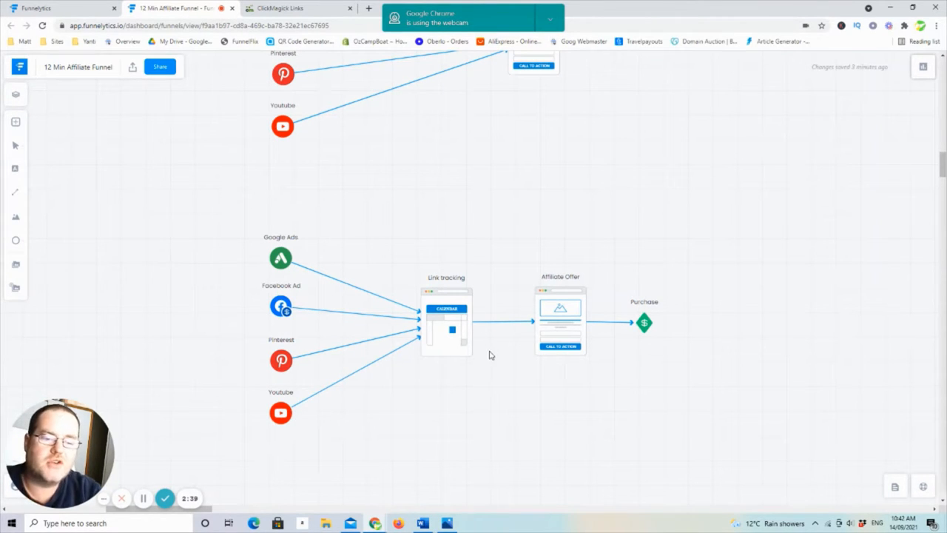
pyautogui.moveTo(496, 342)
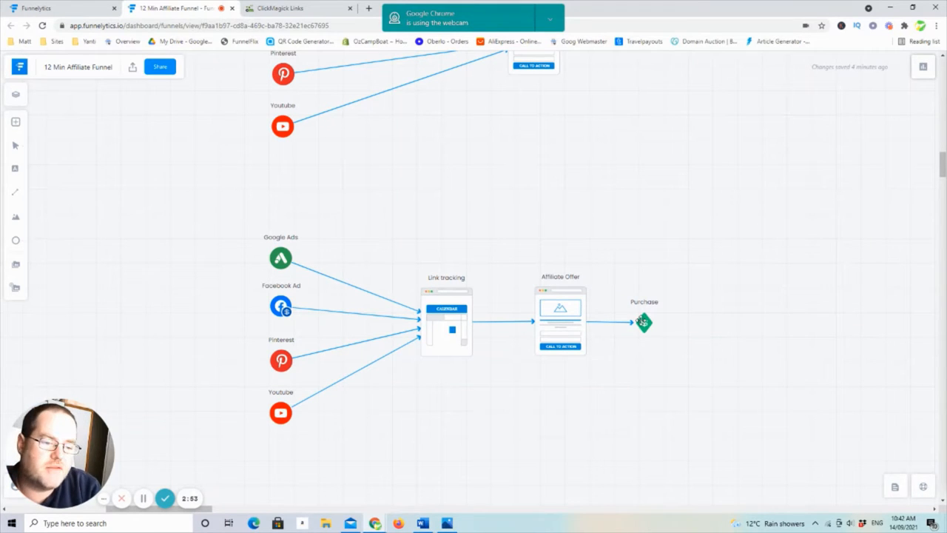
pyautogui.moveTo(669, 320)
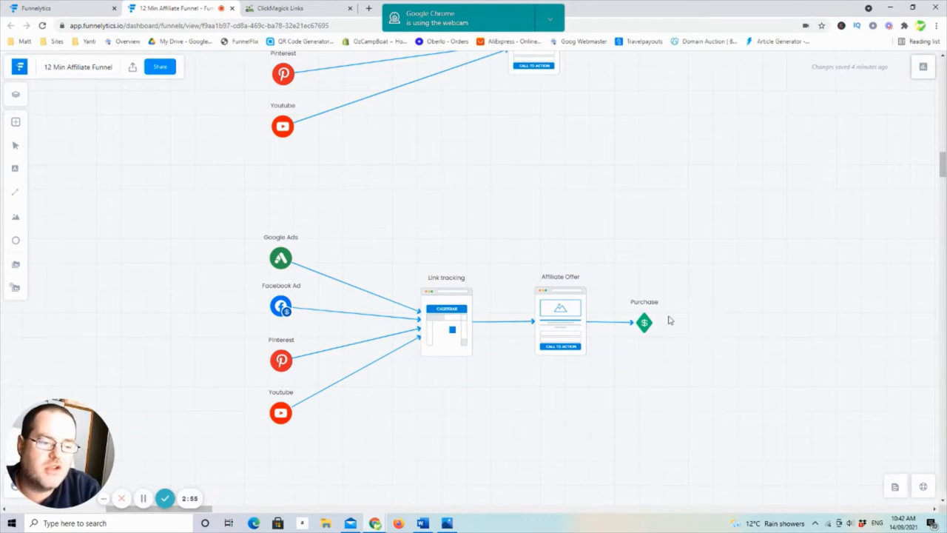
pyautogui.moveTo(635, 322)
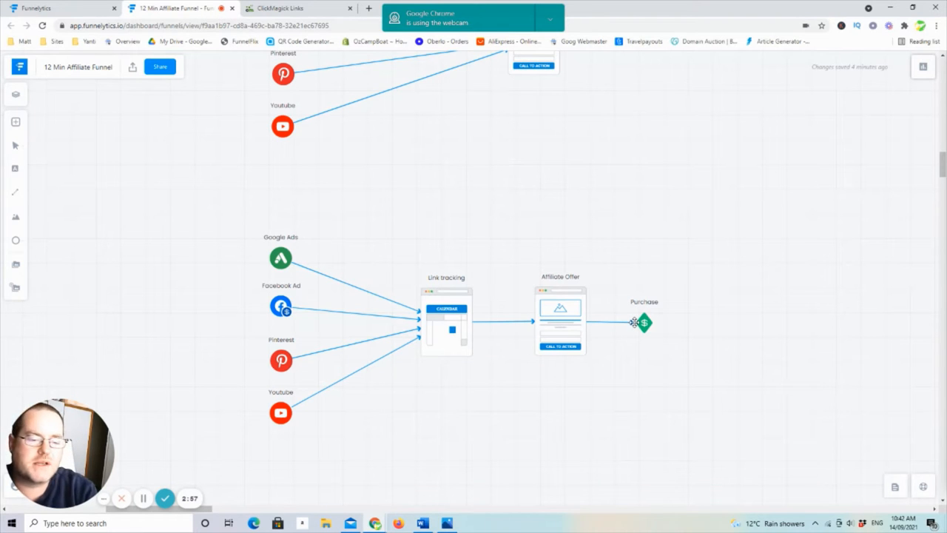
pyautogui.moveTo(481, 332)
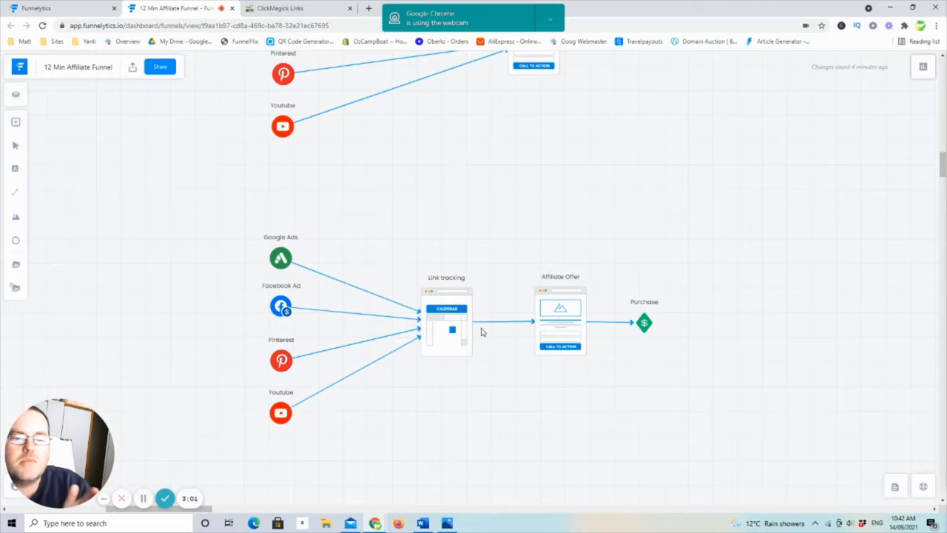
pyautogui.moveTo(470, 331)
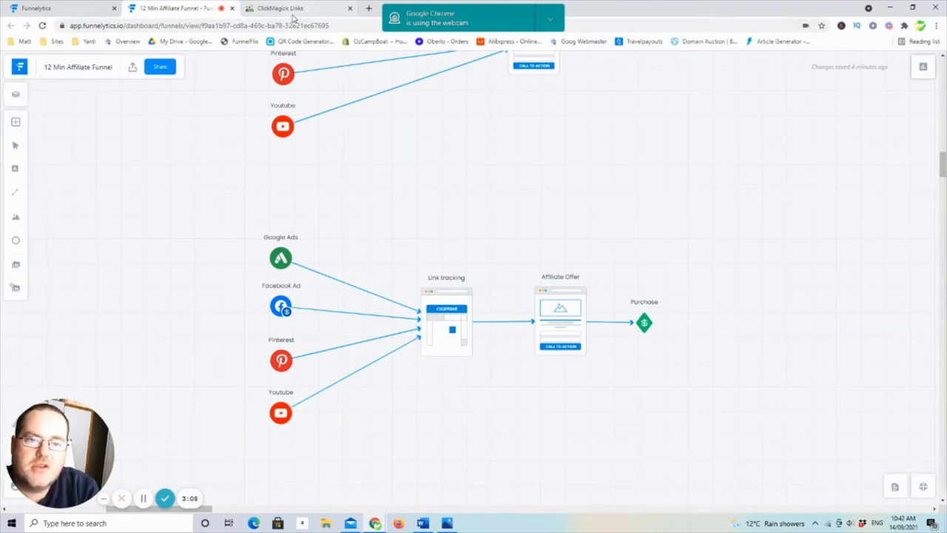
# - Switch to the ClickMagick Links tab to view tracked links and click counts
pyautogui.click(296, 9)
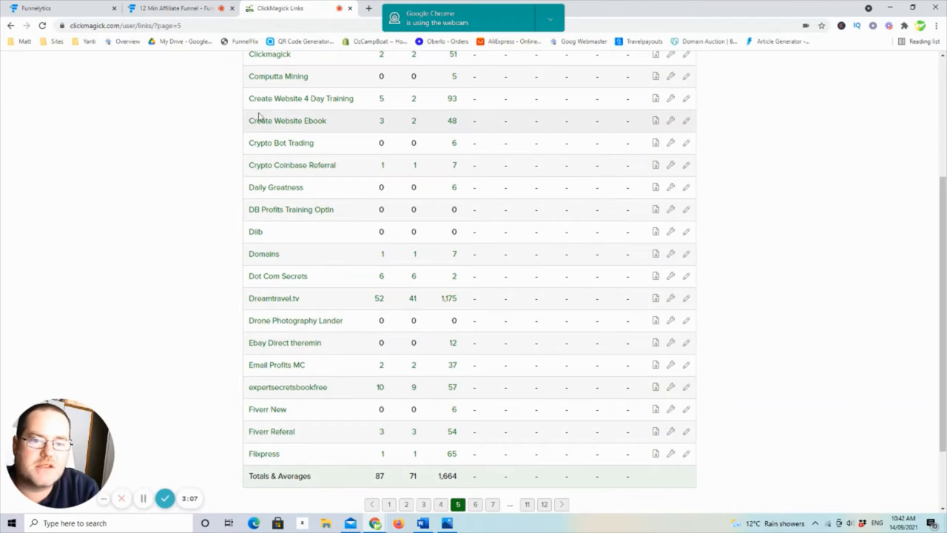
pyautogui.moveTo(317, 218)
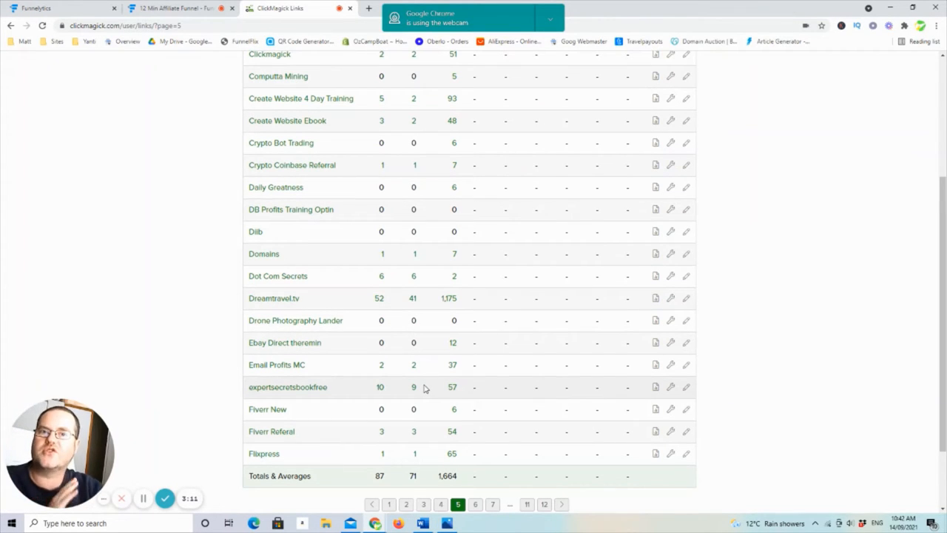
pyautogui.moveTo(755, 372)
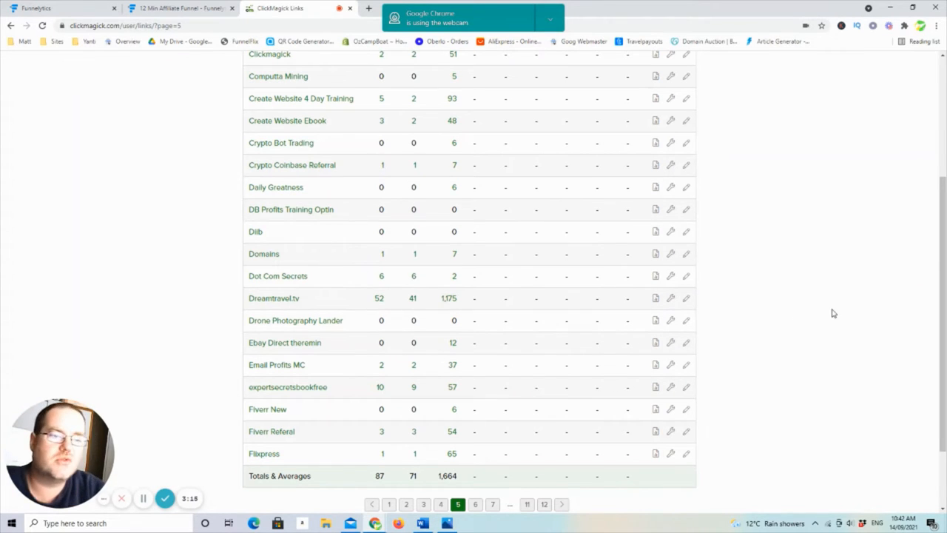
pyautogui.moveTo(351, 290)
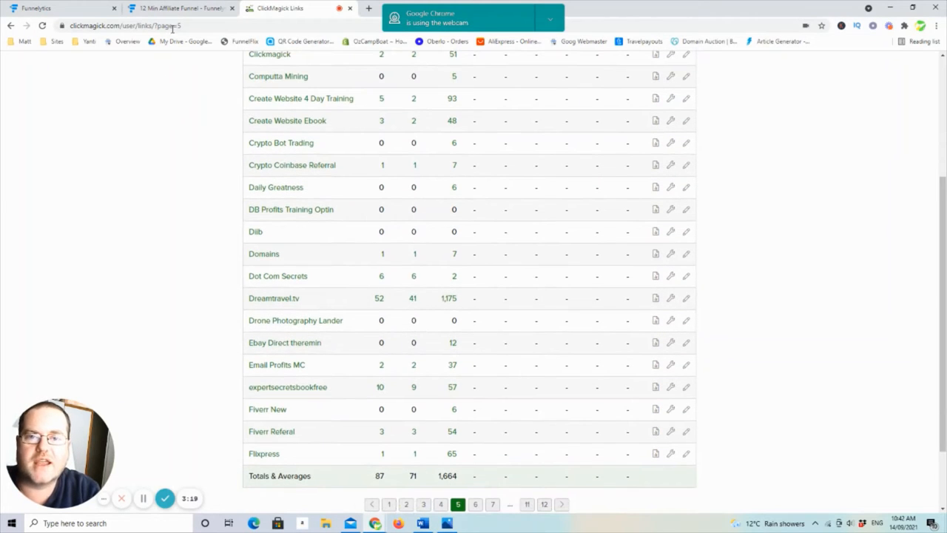
# - Switch back to the 12 Min Affiliate Funnel tab in Funnelytics
pyautogui.click(181, 8)
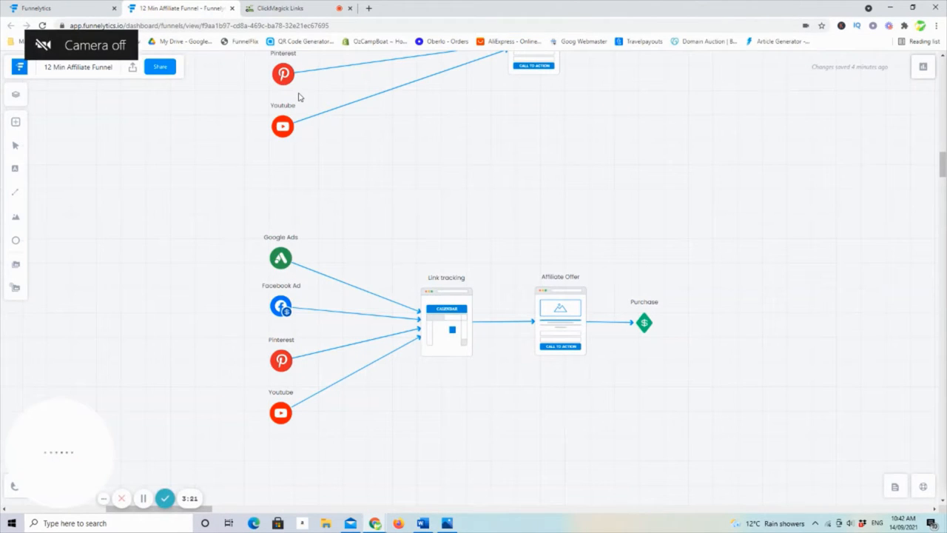
pyautogui.click(42, 45)
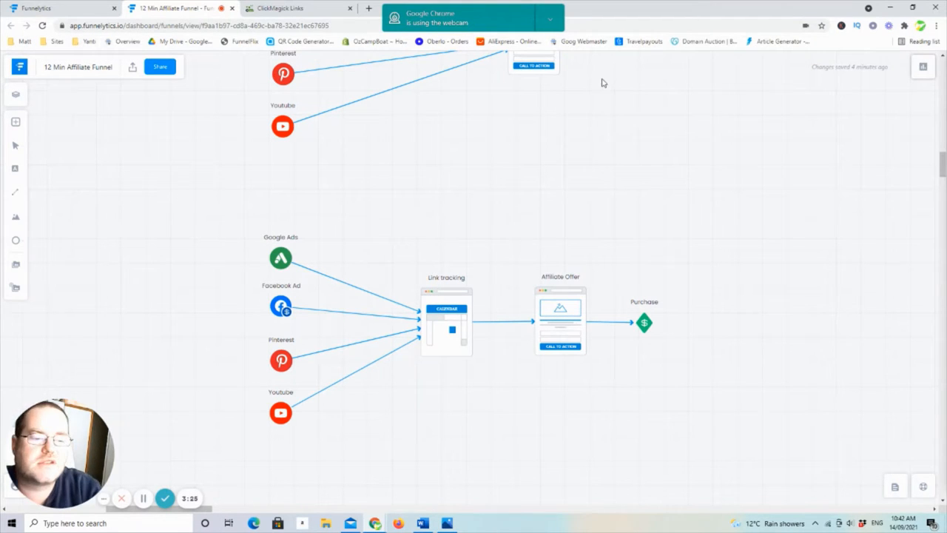
pyautogui.moveTo(771, 304)
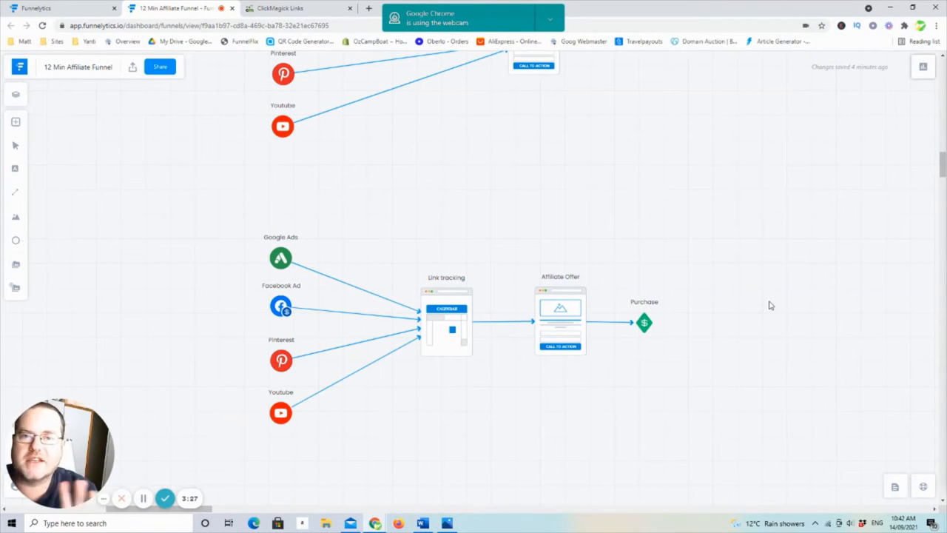
pyautogui.moveTo(733, 321)
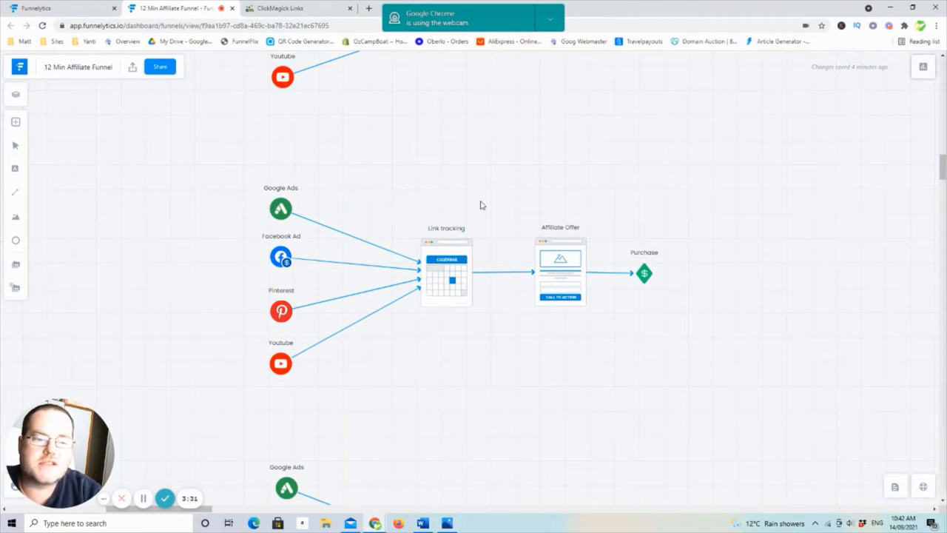
pyautogui.moveTo(736, 217)
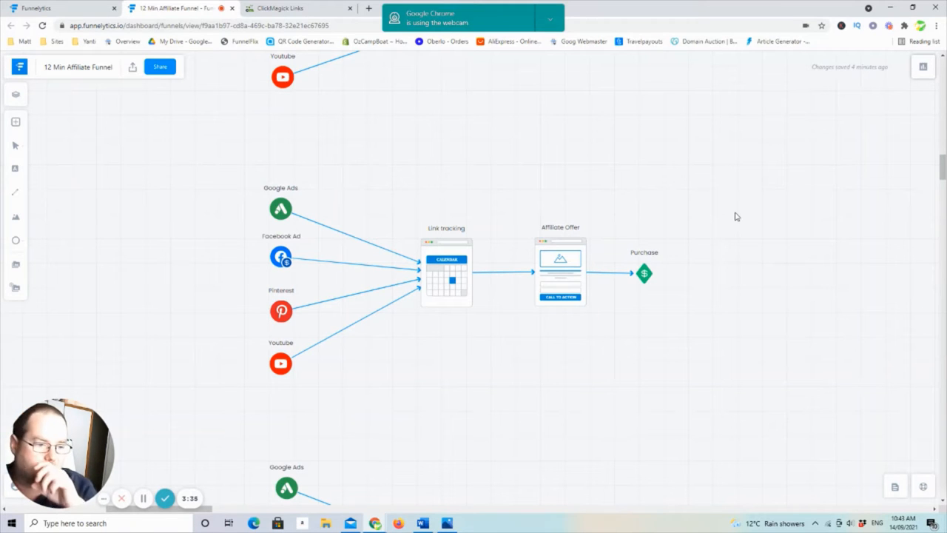
pyautogui.moveTo(389, 163)
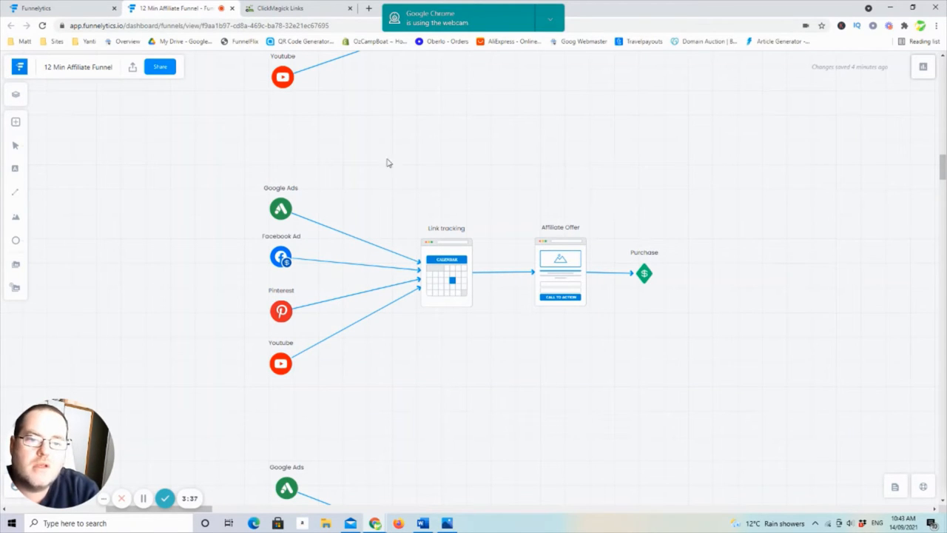
pyautogui.moveTo(425, 326)
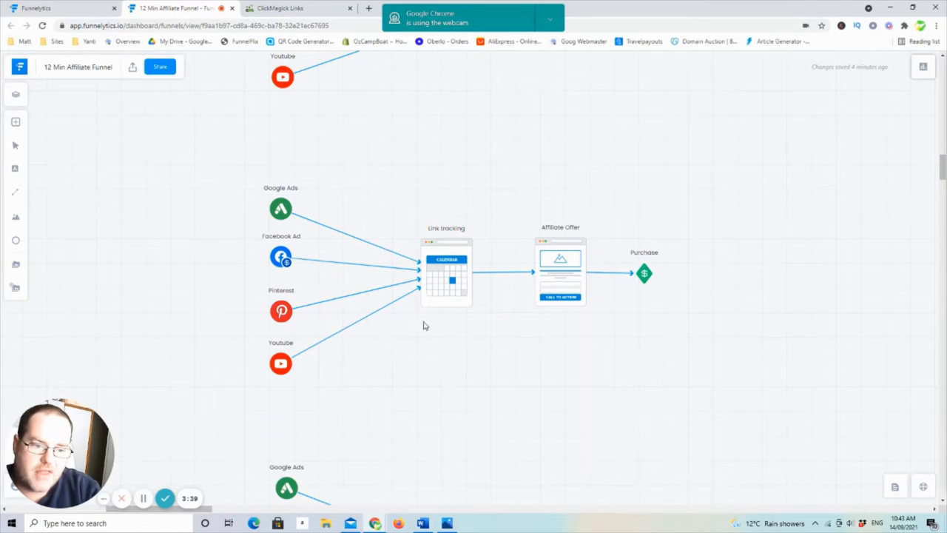
pyautogui.scroll(-3)
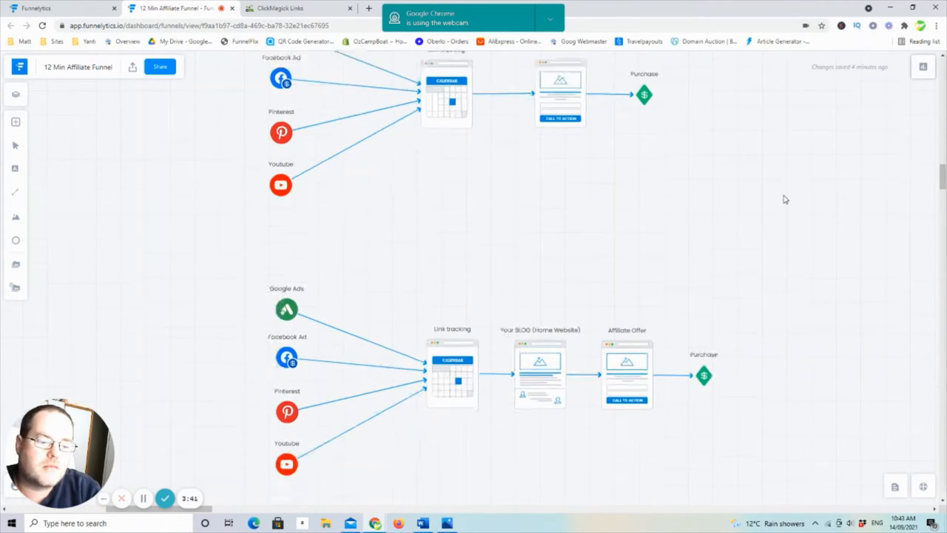
pyautogui.scroll(-3)
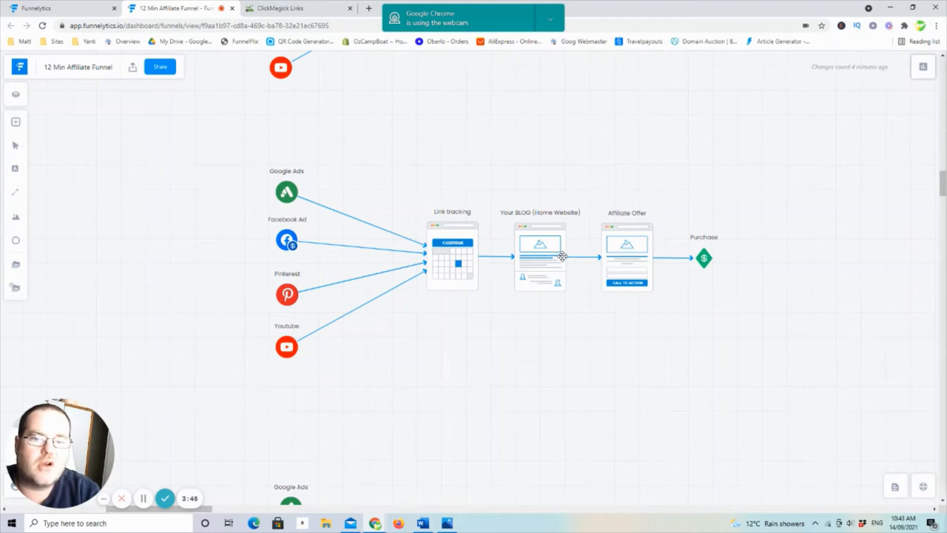
pyautogui.moveTo(667, 286)
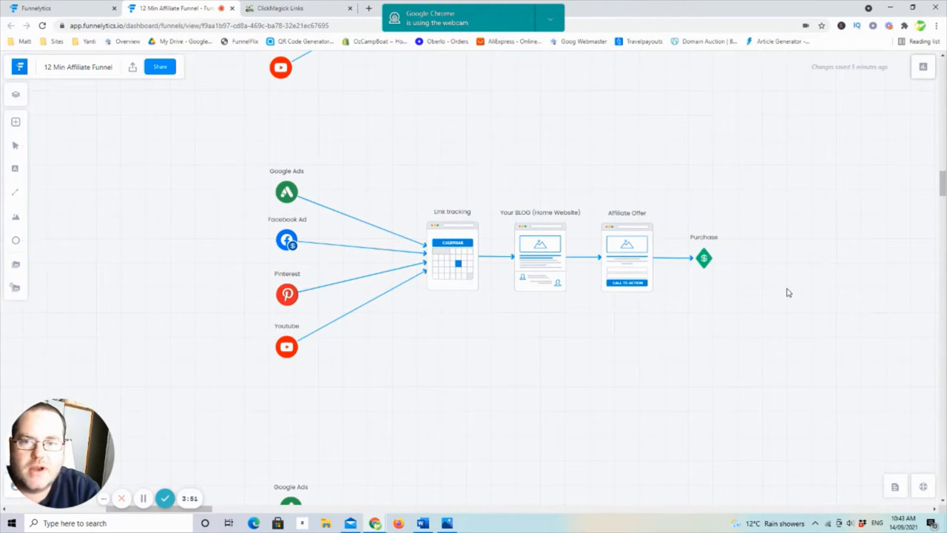
pyautogui.moveTo(819, 297)
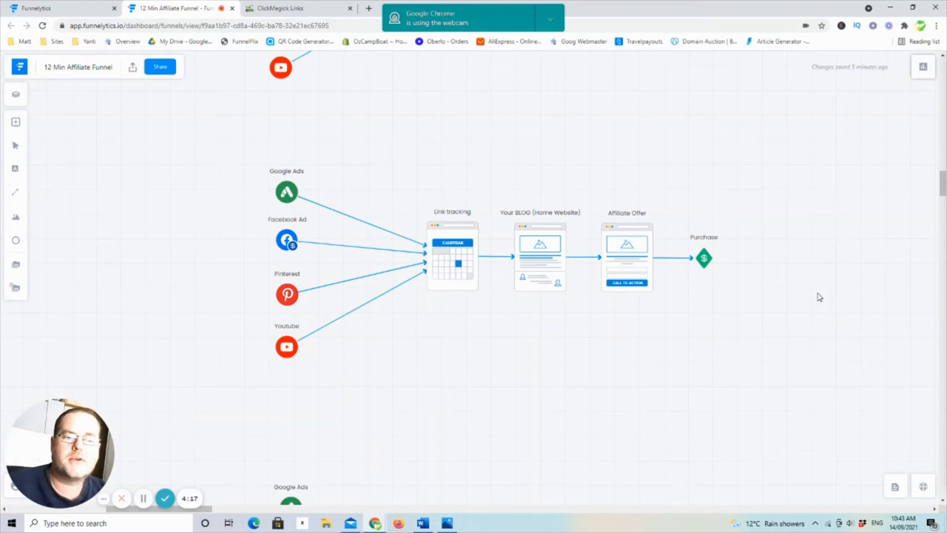
pyautogui.moveTo(774, 419)
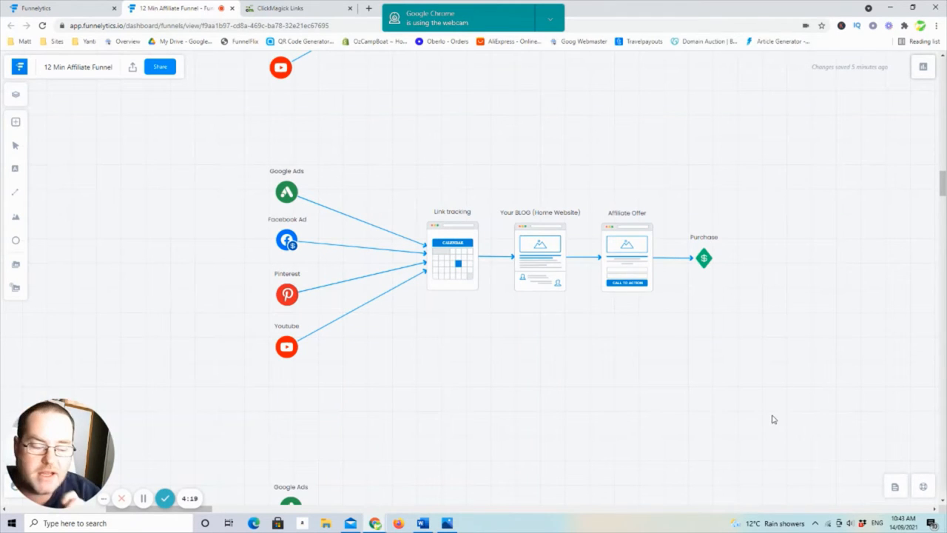
pyautogui.moveTo(311, 310)
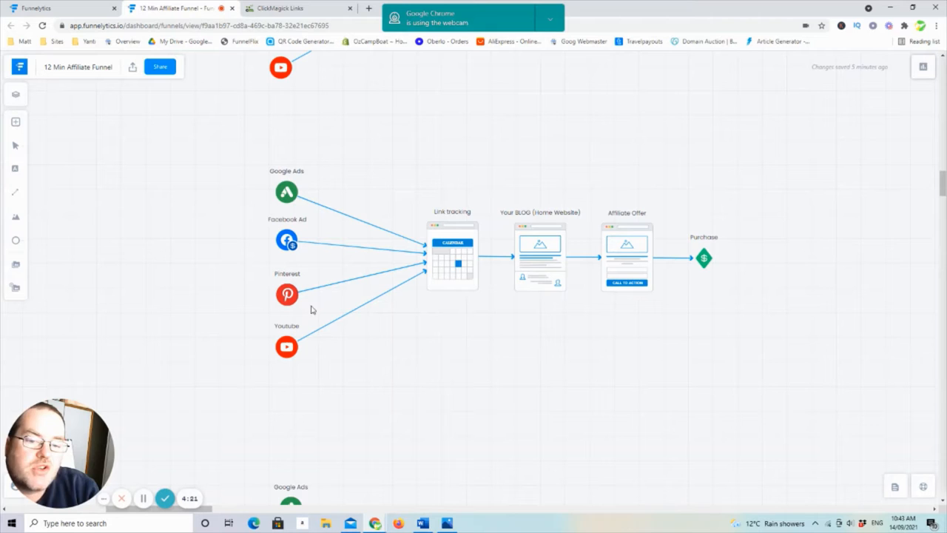
pyautogui.moveTo(266, 196)
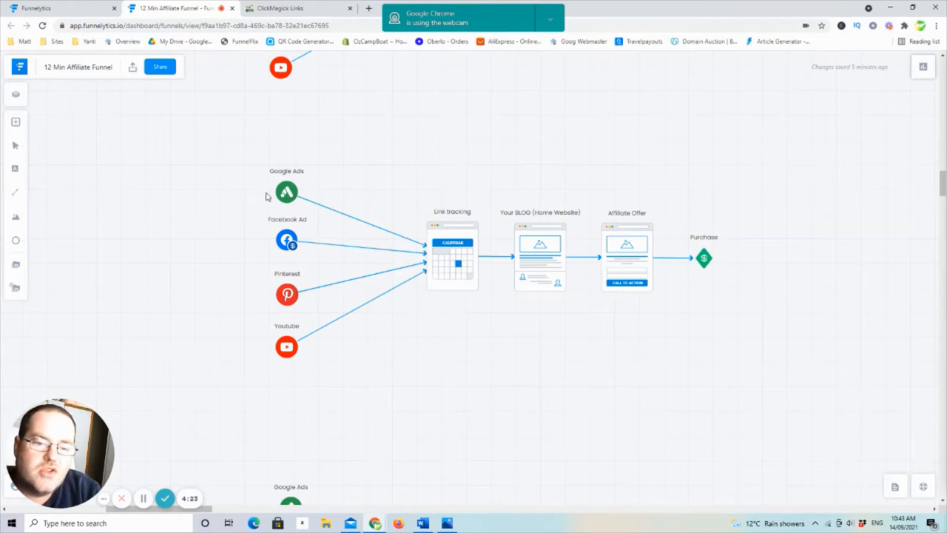
pyautogui.moveTo(290, 201)
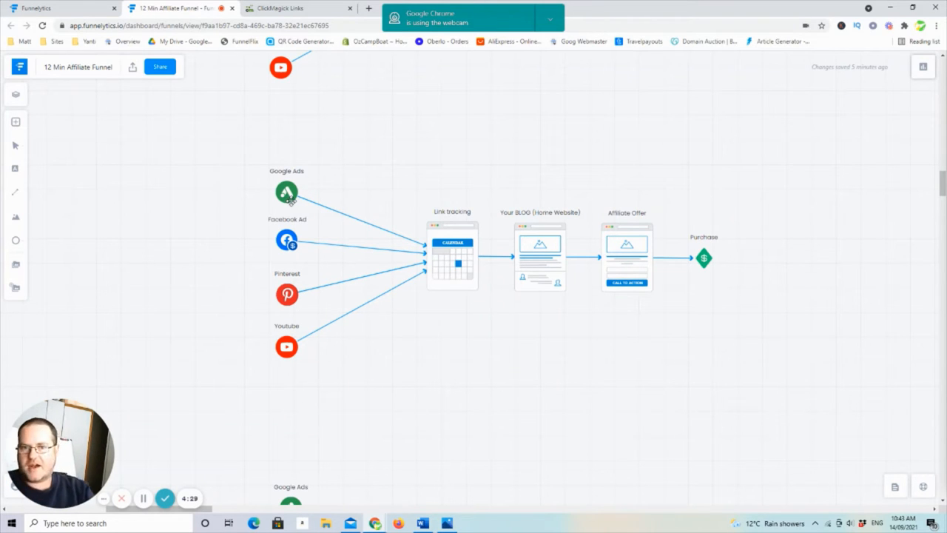
pyautogui.moveTo(291, 276)
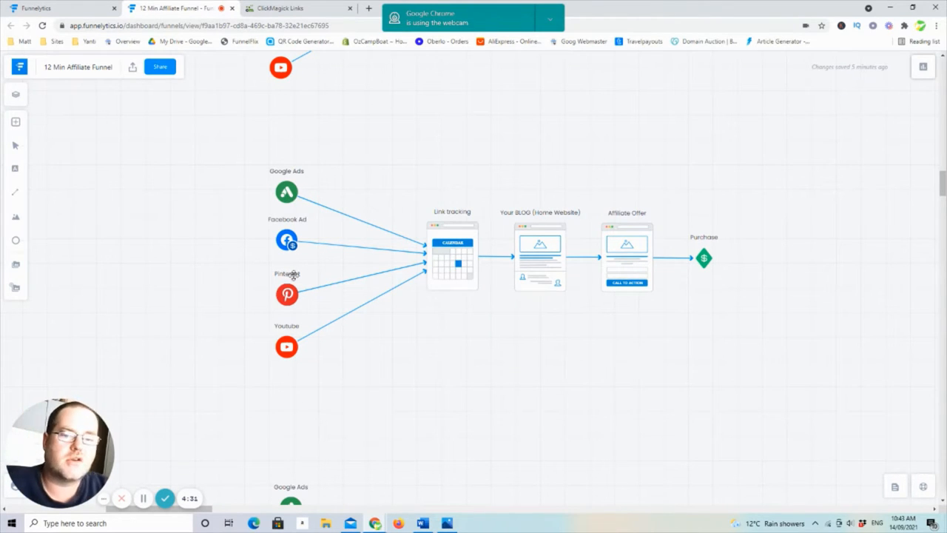
pyautogui.moveTo(518, 309)
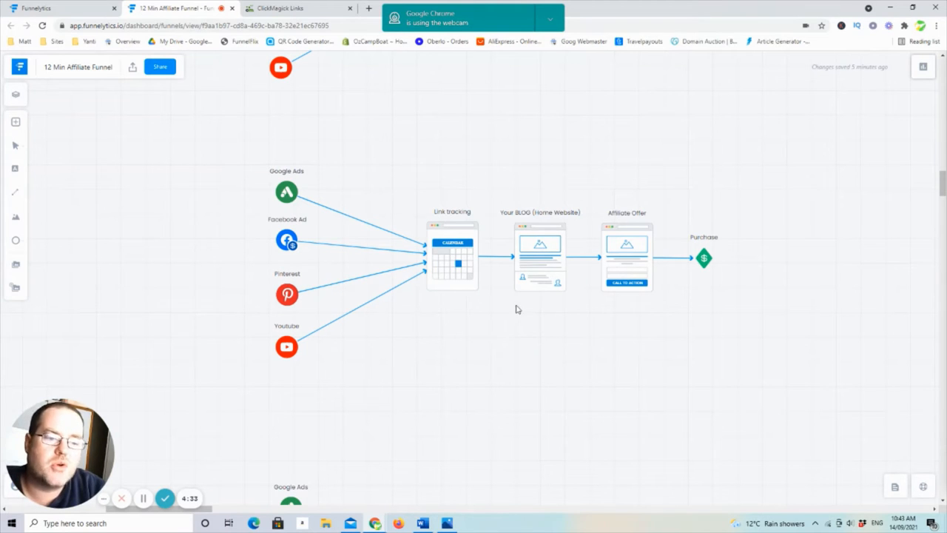
pyautogui.moveTo(580, 289)
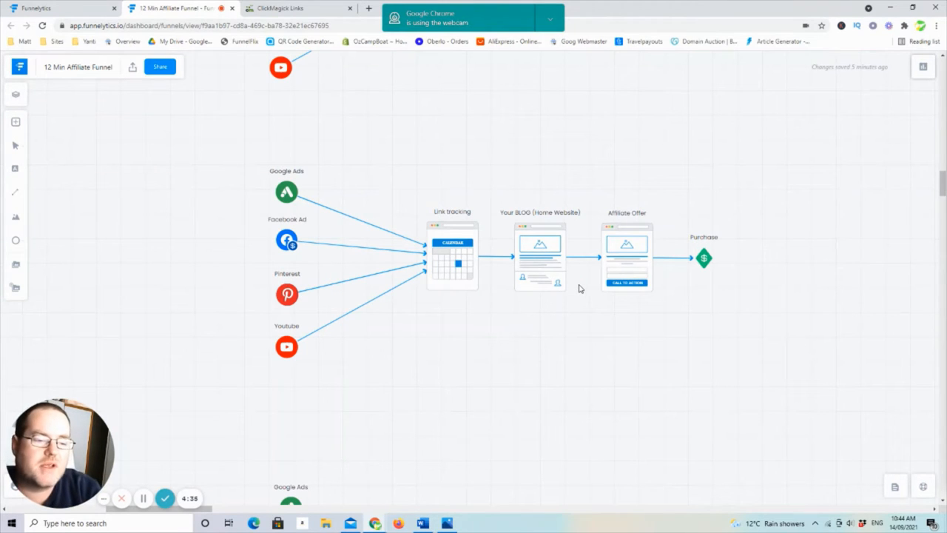
# - Scroll down to the funnel routing traffic sources through link tracking and Your BLOG to the offer
pyautogui.scroll(-3)
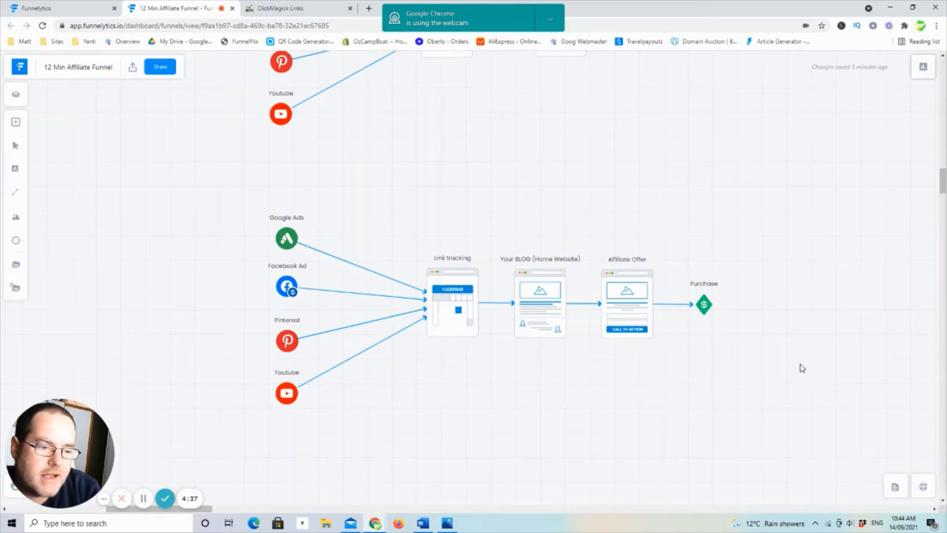
pyautogui.scroll(-3)
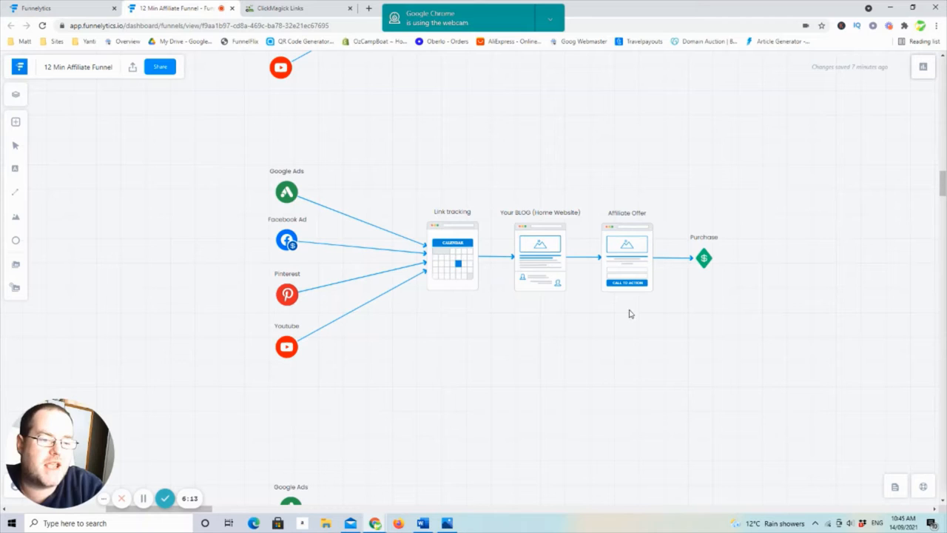
pyautogui.moveTo(507, 302)
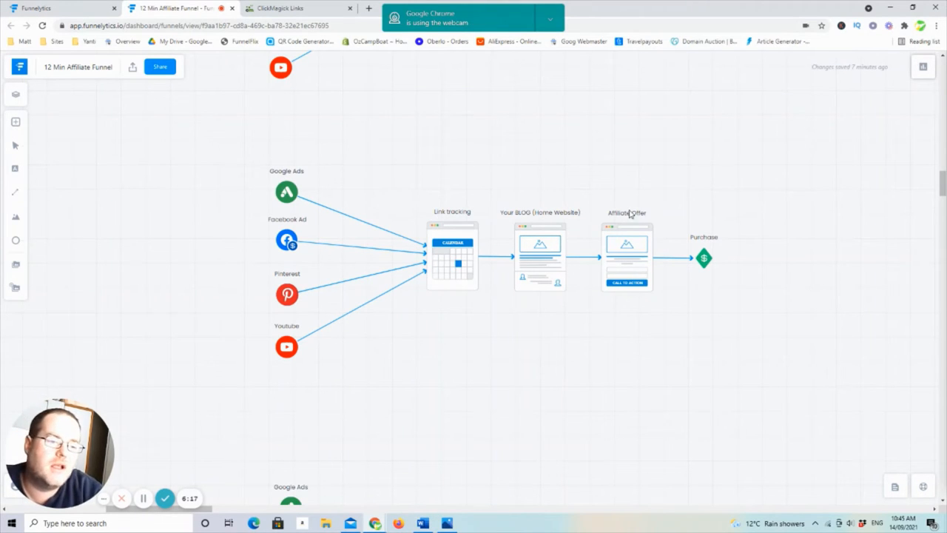
pyautogui.moveTo(546, 270)
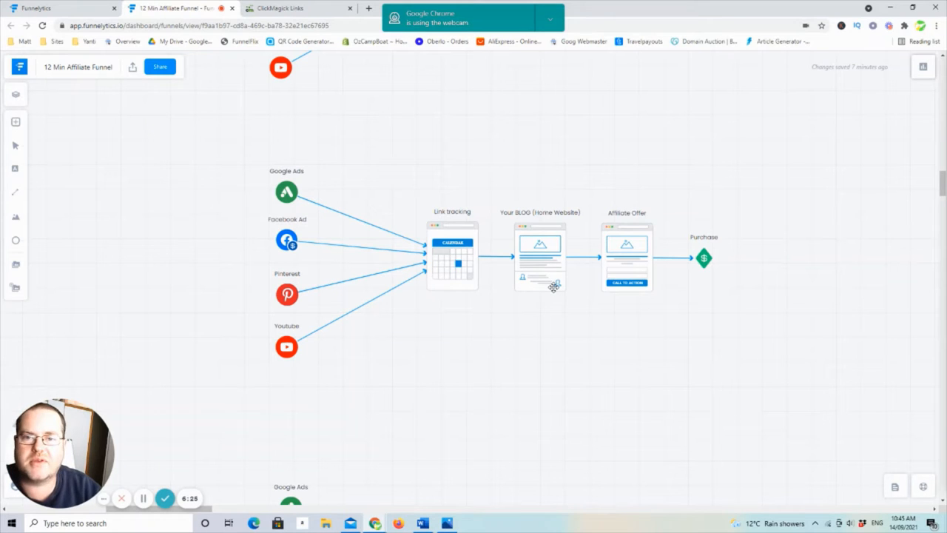
pyautogui.moveTo(548, 270)
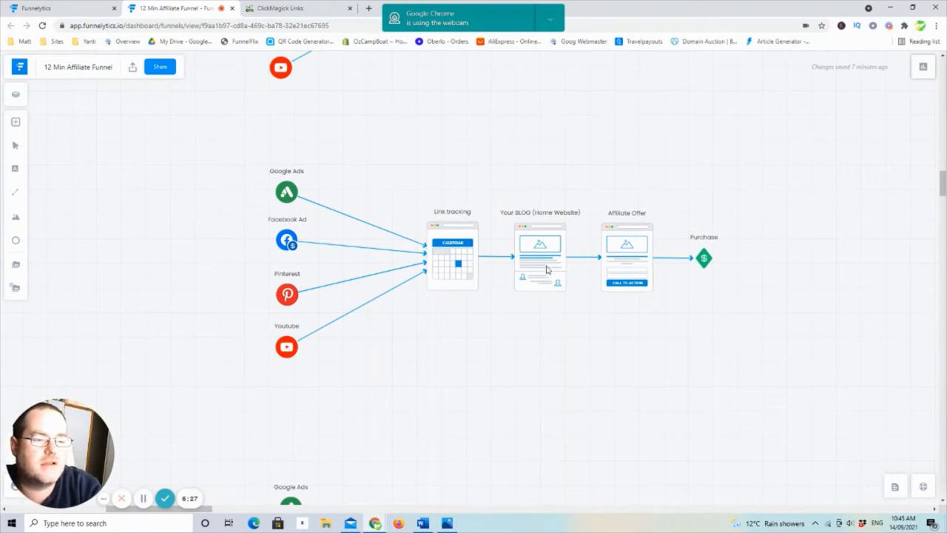
pyautogui.moveTo(577, 250)
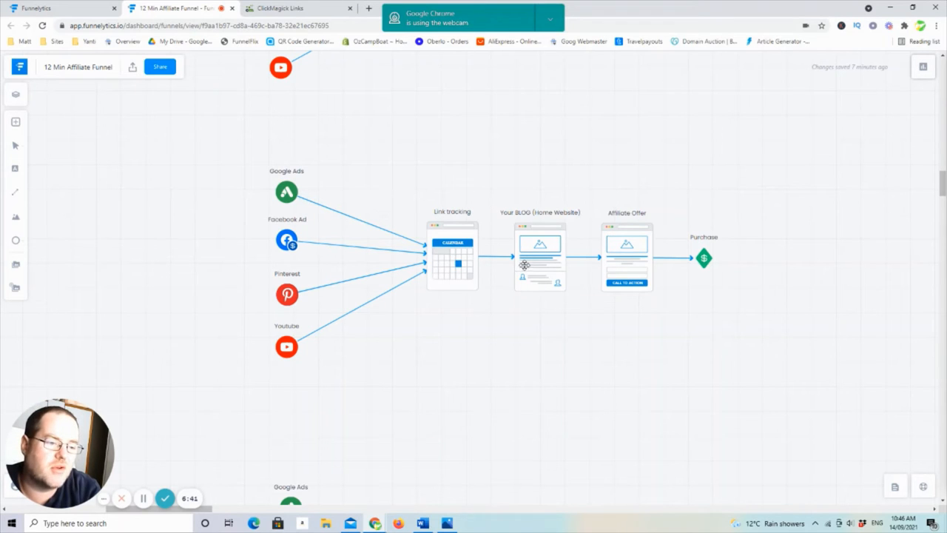
pyautogui.moveTo(784, 359)
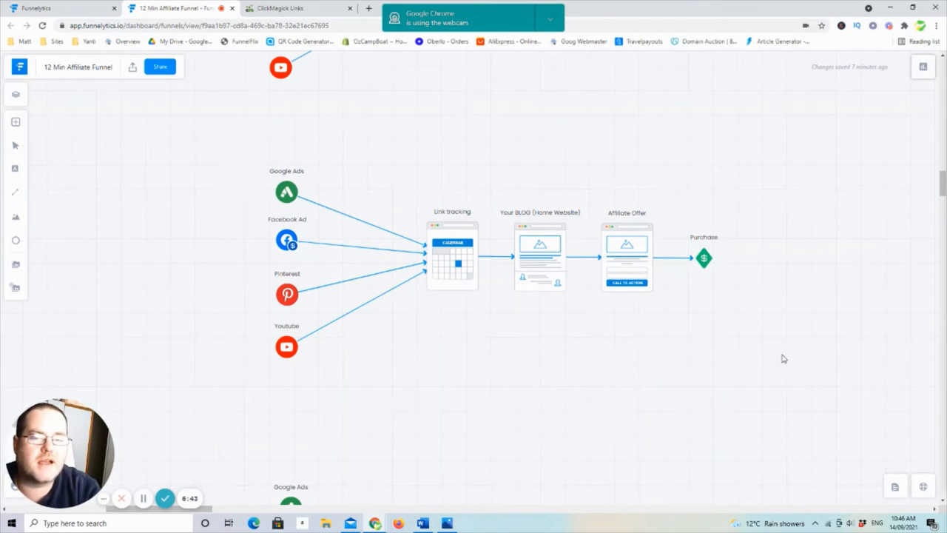
pyautogui.moveTo(757, 315)
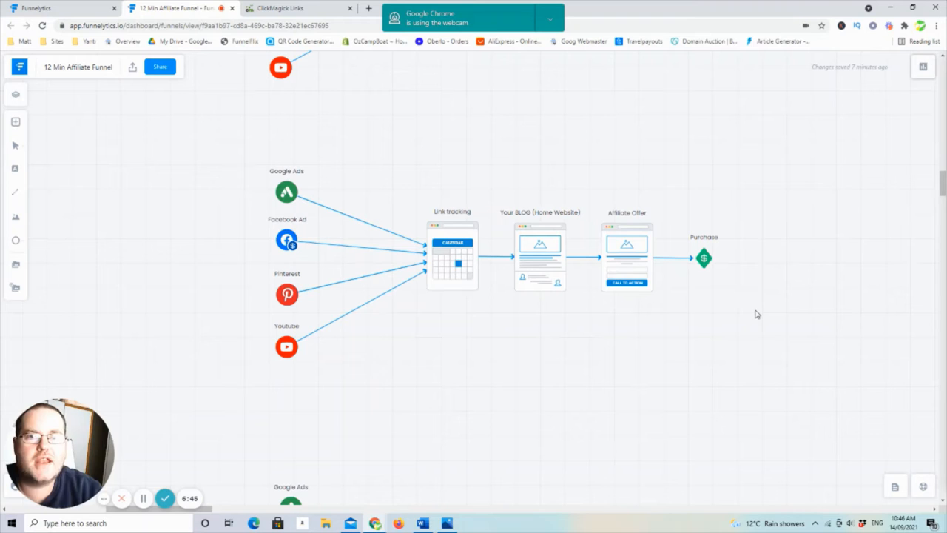
pyautogui.moveTo(837, 317)
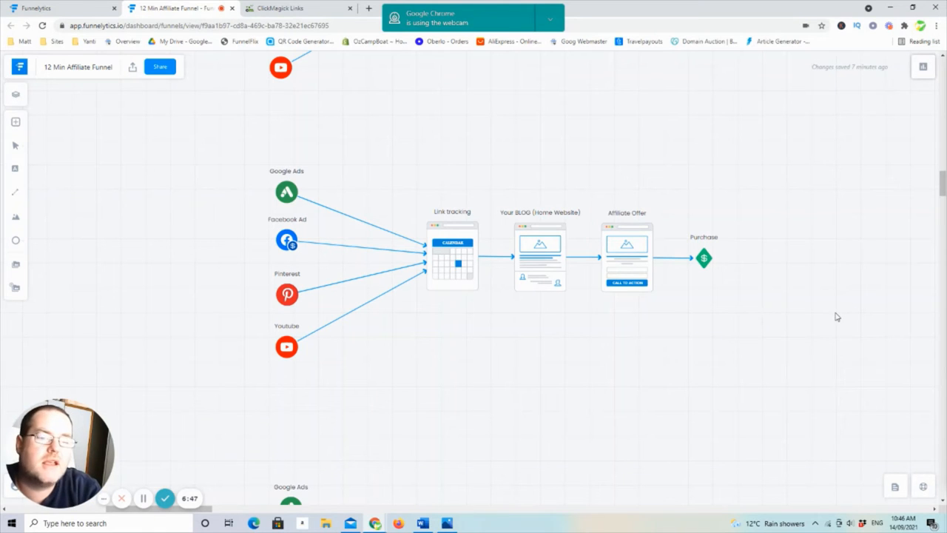
# - Scroll down to the funnel with Opt In Page, Build Your List, Email List and emails
pyautogui.scroll(-3)
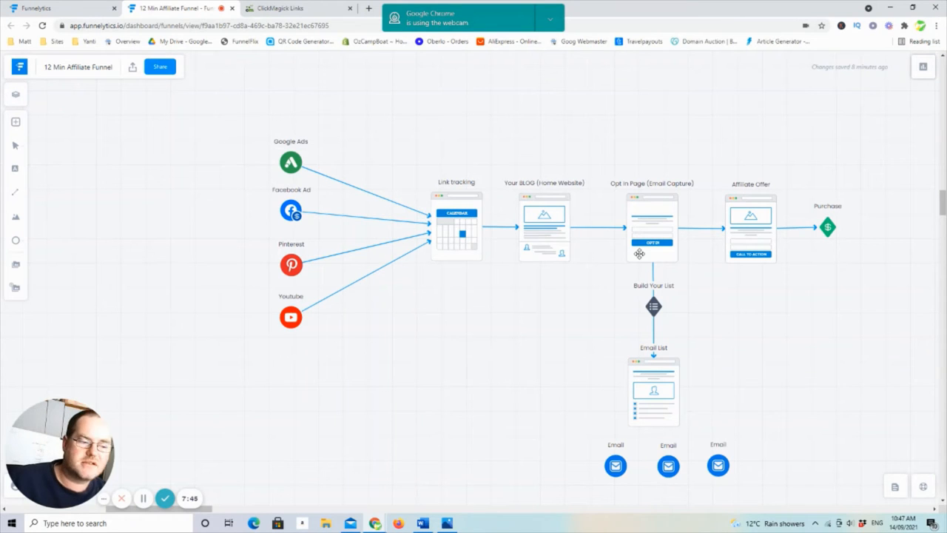
pyautogui.moveTo(600, 223)
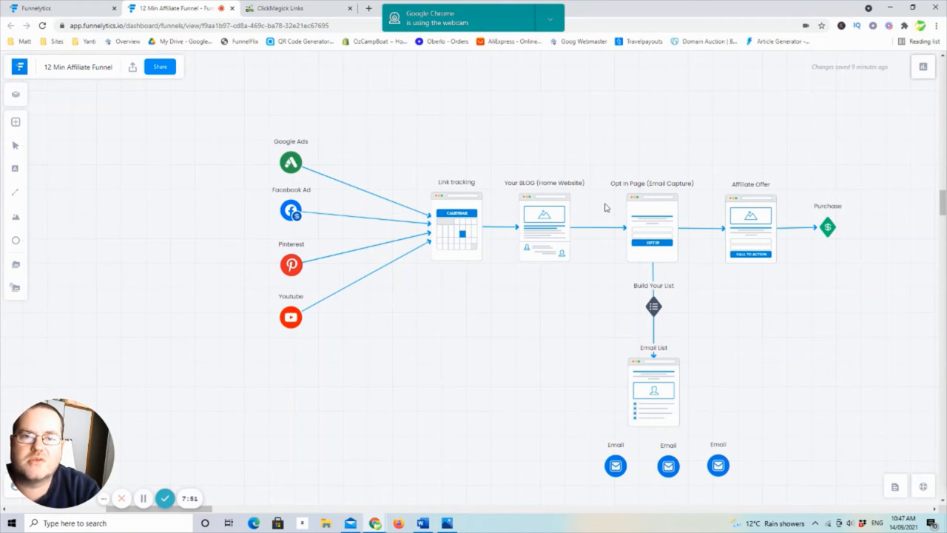
pyautogui.moveTo(819, 330)
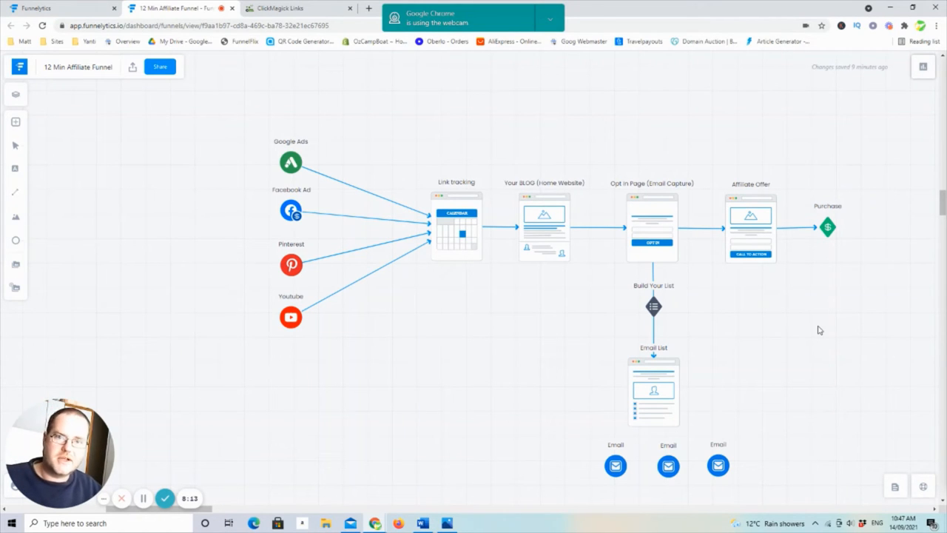
pyautogui.moveTo(882, 319)
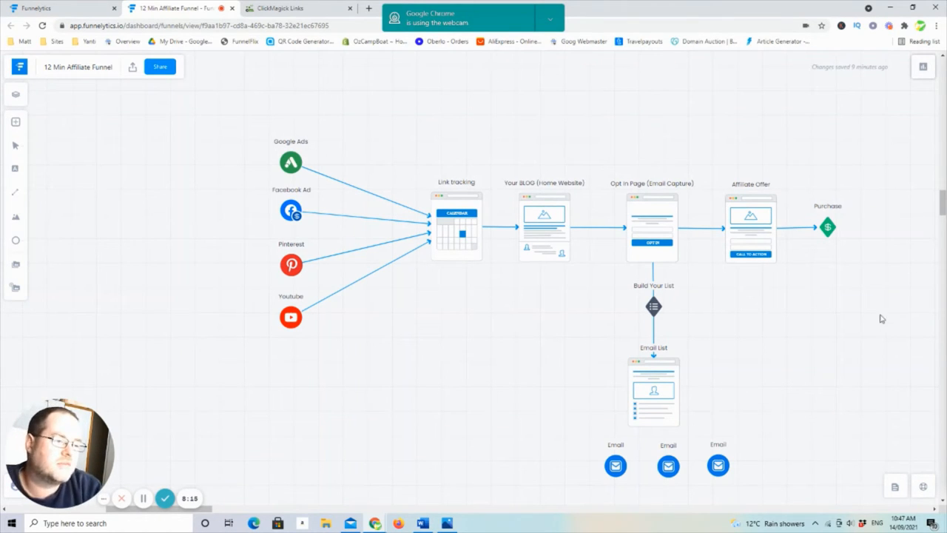
pyautogui.moveTo(878, 303)
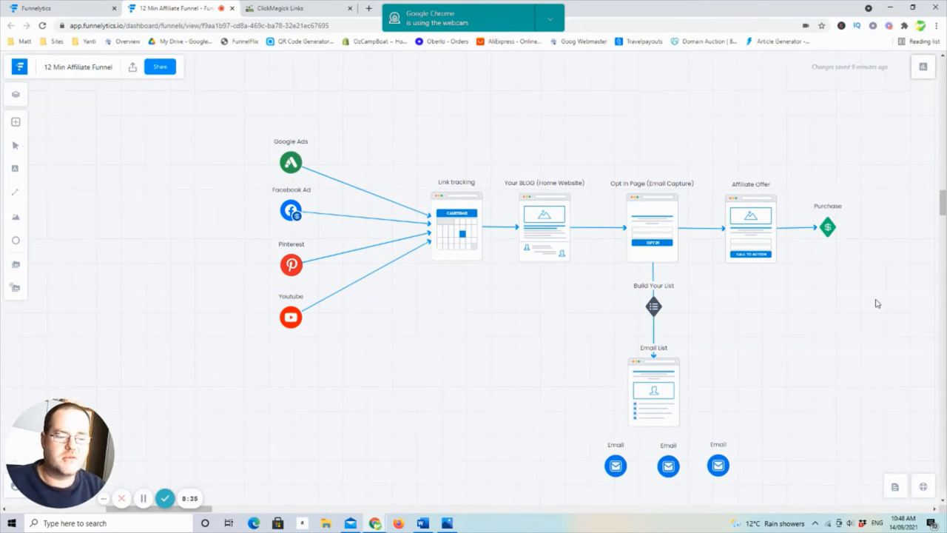
pyautogui.moveTo(724, 306)
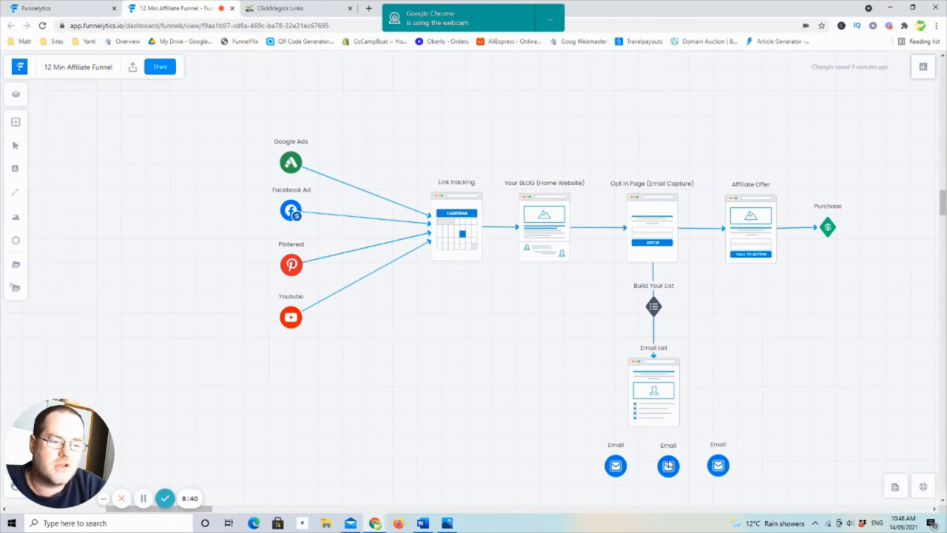
pyautogui.moveTo(712, 402)
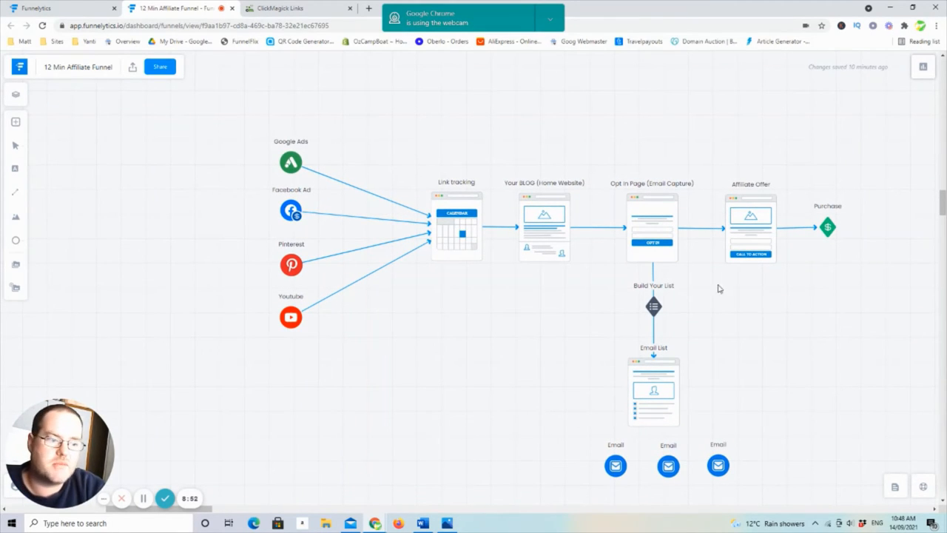
pyautogui.moveTo(654, 380)
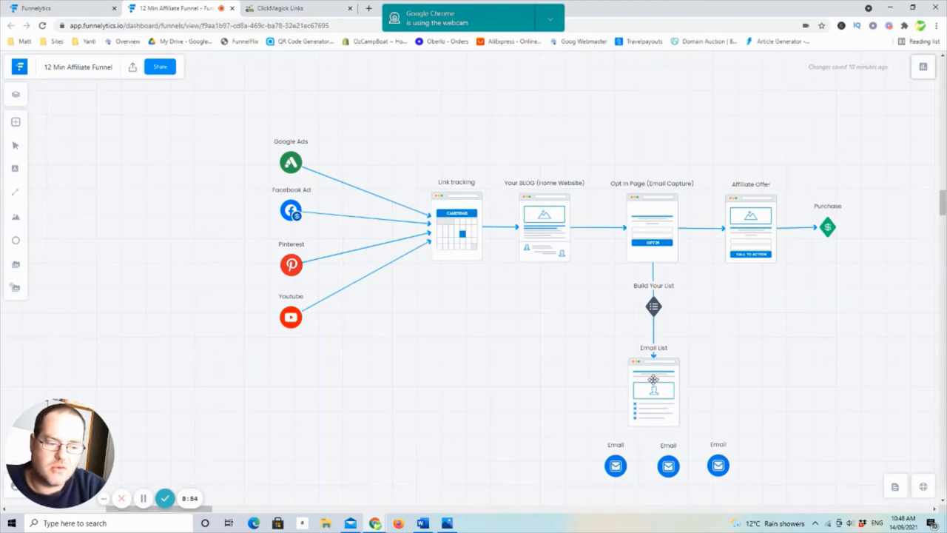
# - Move one email beside the Email List and connect it to the Affiliate Offer page
pyautogui.moveTo(717, 465); pyautogui.dragTo(726, 393)
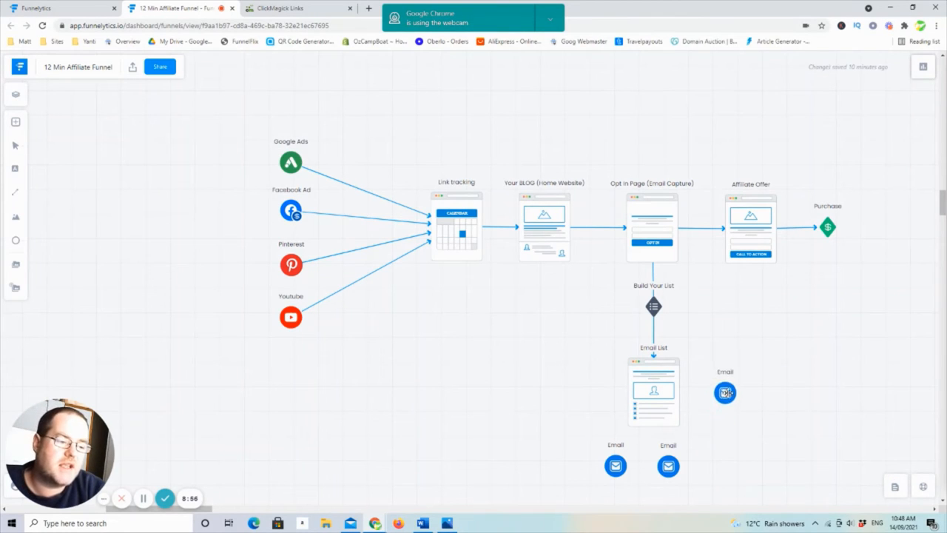
pyautogui.click(725, 393)
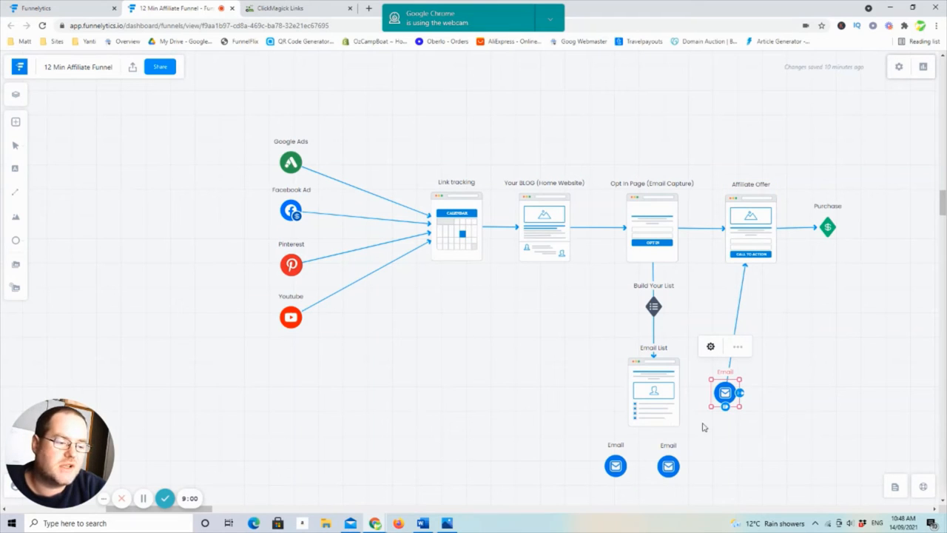
pyautogui.moveTo(779, 290)
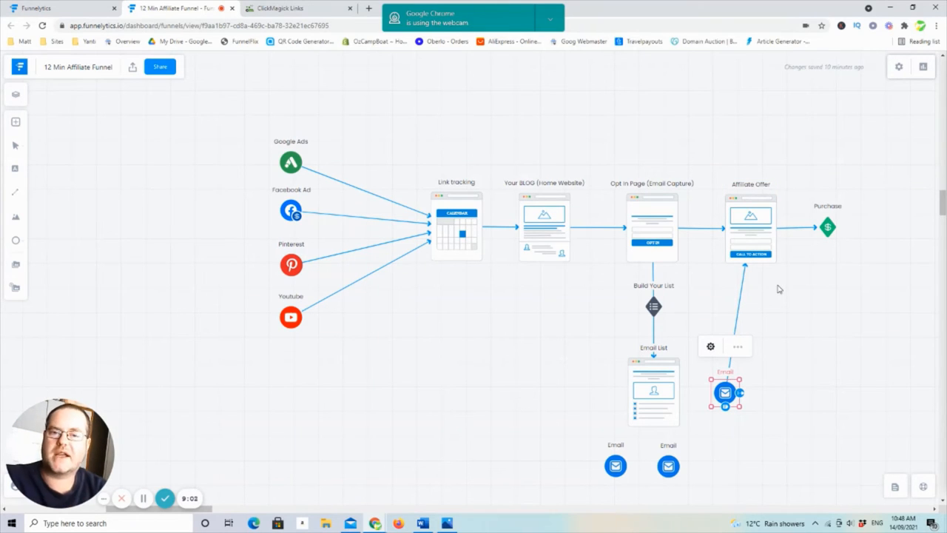
pyautogui.moveTo(847, 347)
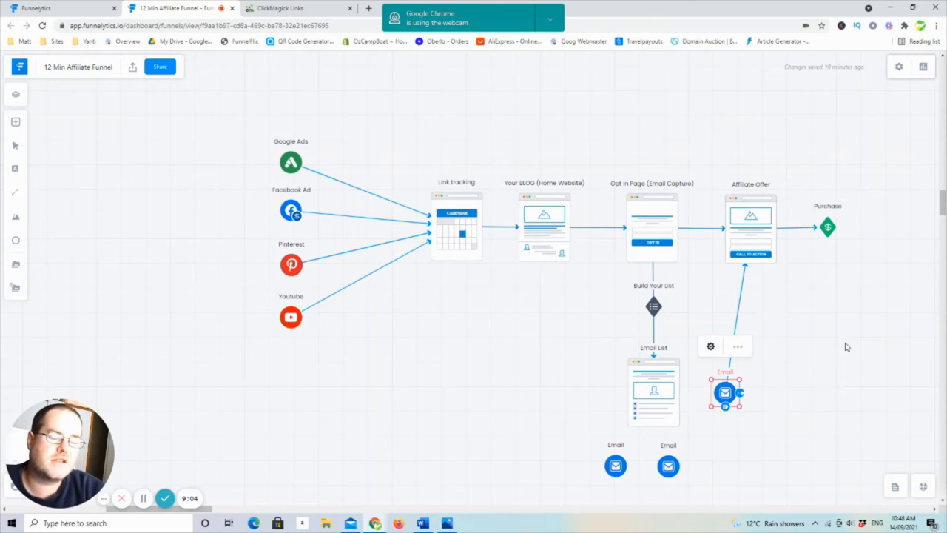
pyautogui.moveTo(819, 400)
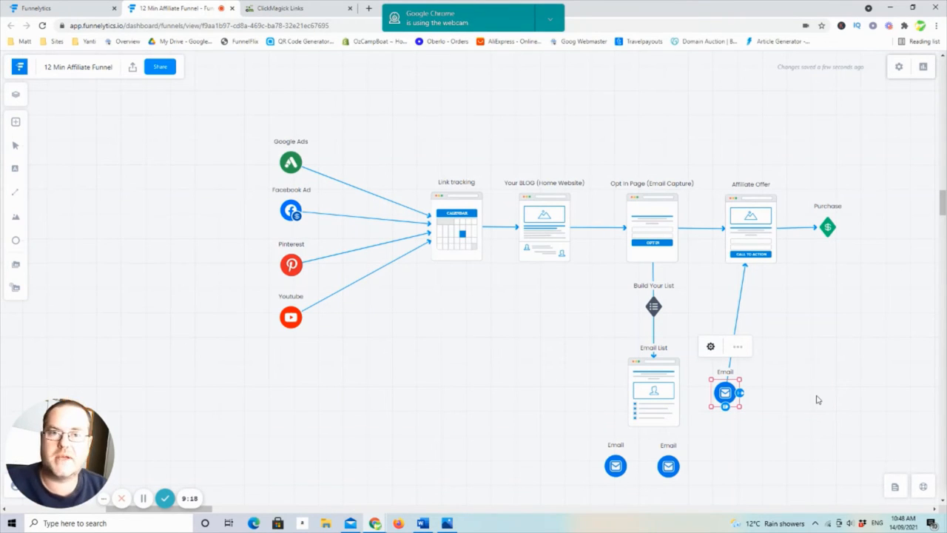
pyautogui.moveTo(841, 311)
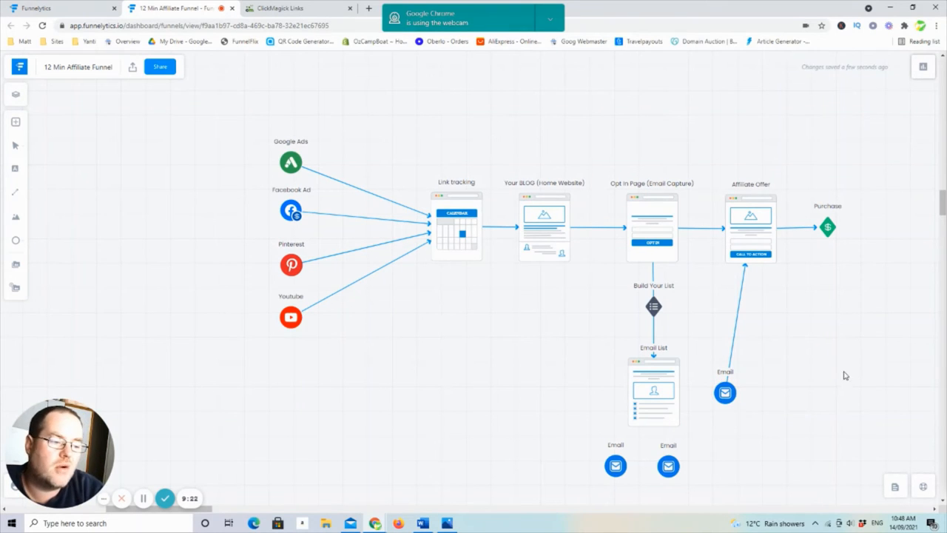
pyautogui.moveTo(757, 350)
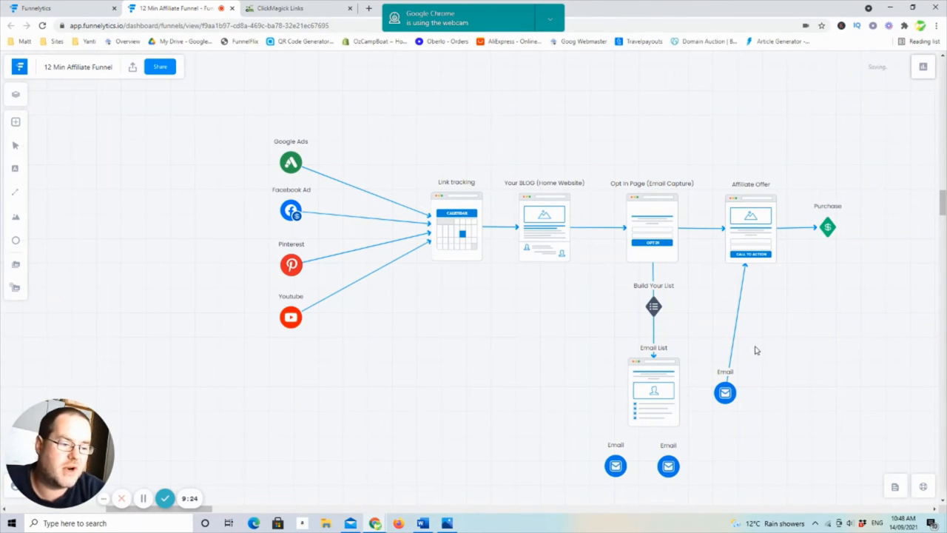
# - Return the offer-linked email to the group, then connect an email beneath Your BLOG to the blog
pyautogui.click(725, 392)
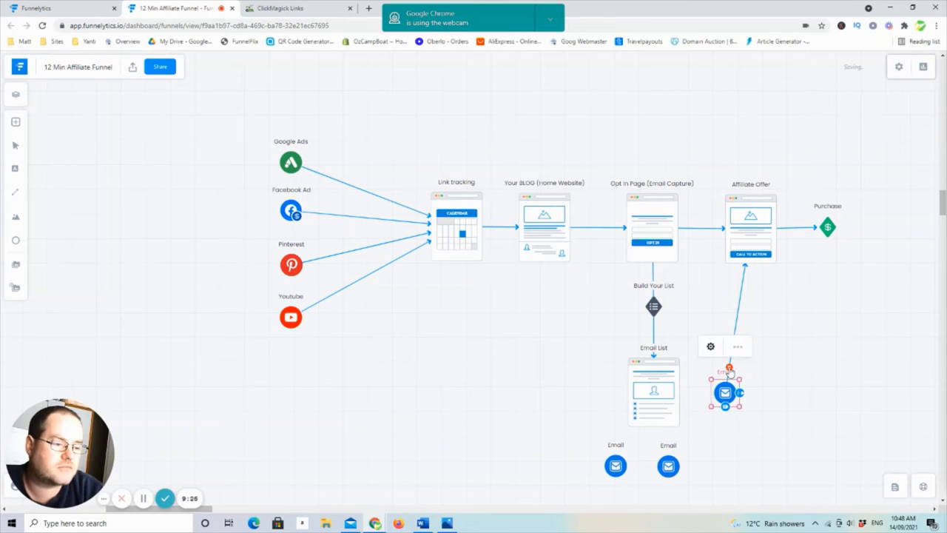
pyautogui.moveTo(725, 392); pyautogui.dragTo(729, 460)
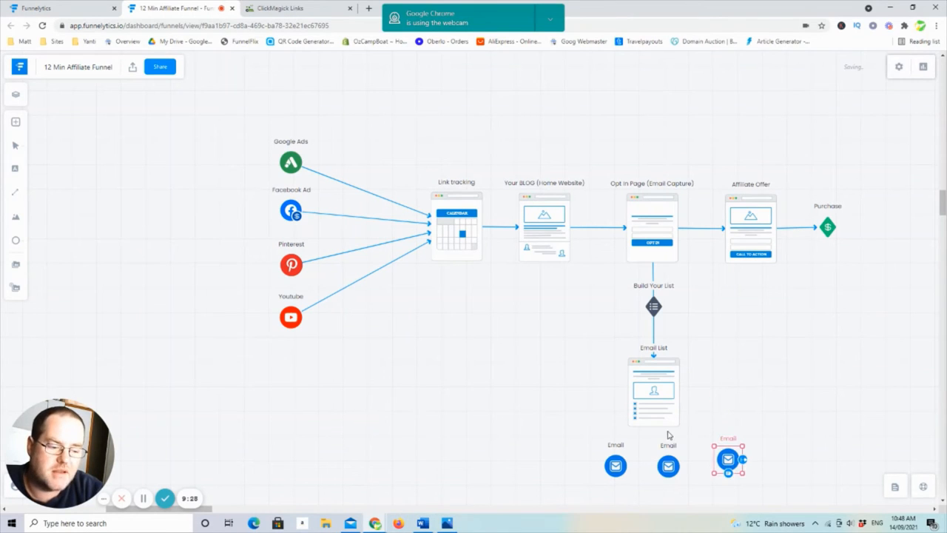
pyautogui.moveTo(616, 465); pyautogui.dragTo(564, 389)
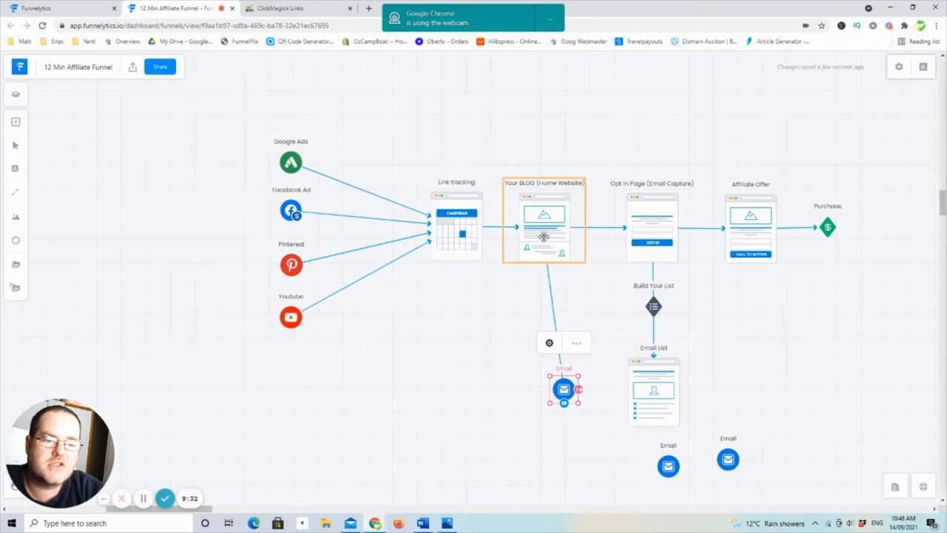
pyautogui.click(802, 357)
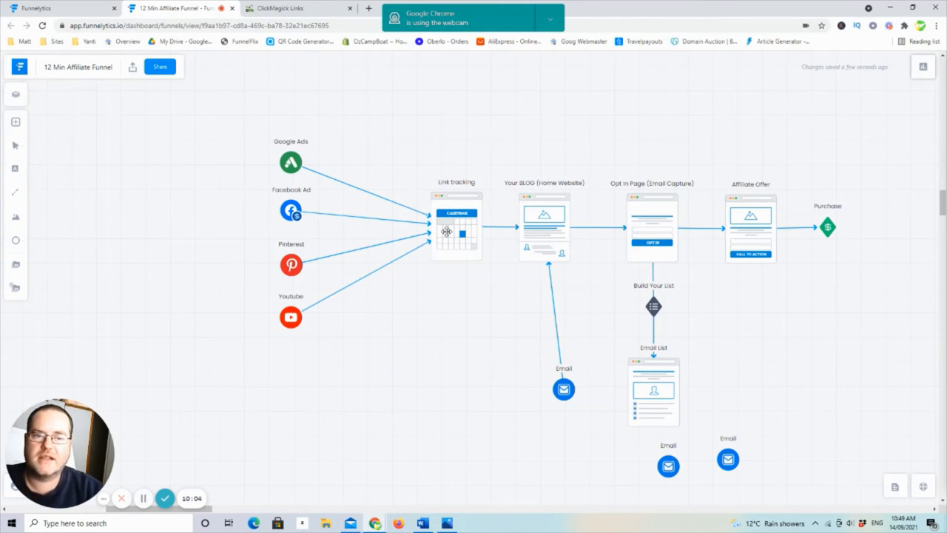
pyautogui.moveTo(542, 284)
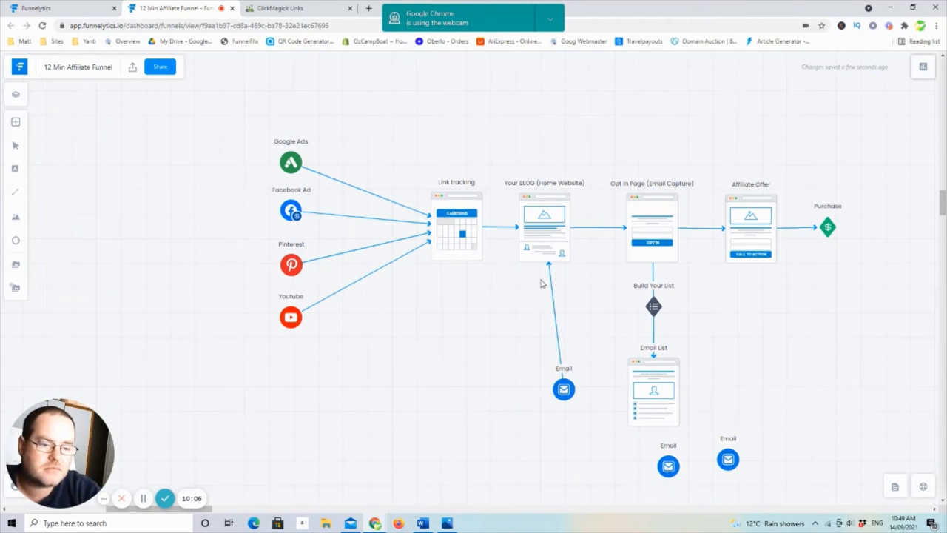
pyautogui.moveTo(451, 244)
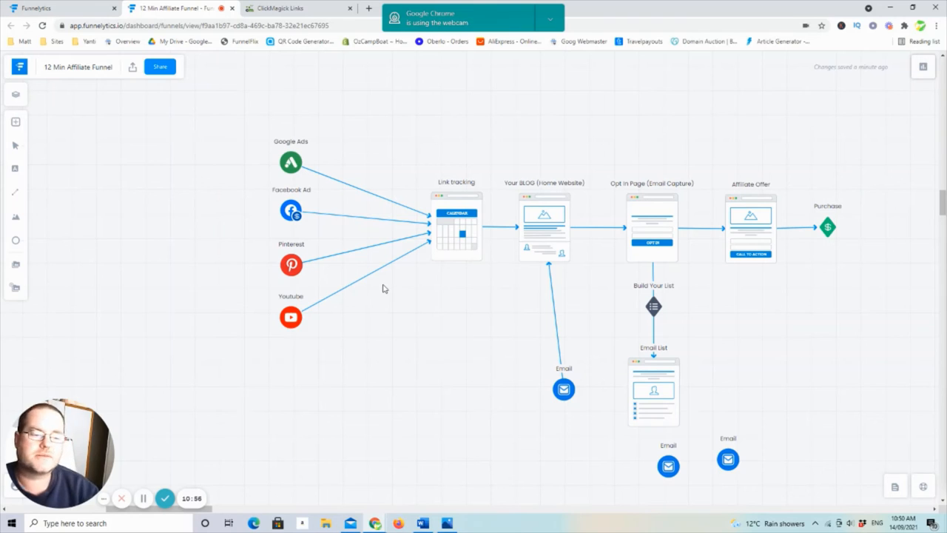
pyautogui.moveTo(521, 348)
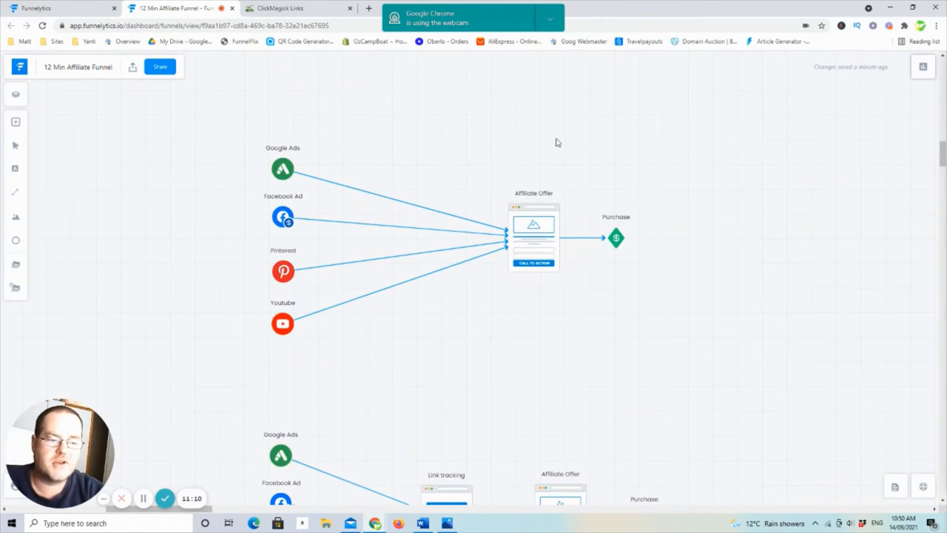
pyautogui.moveTo(289, 187)
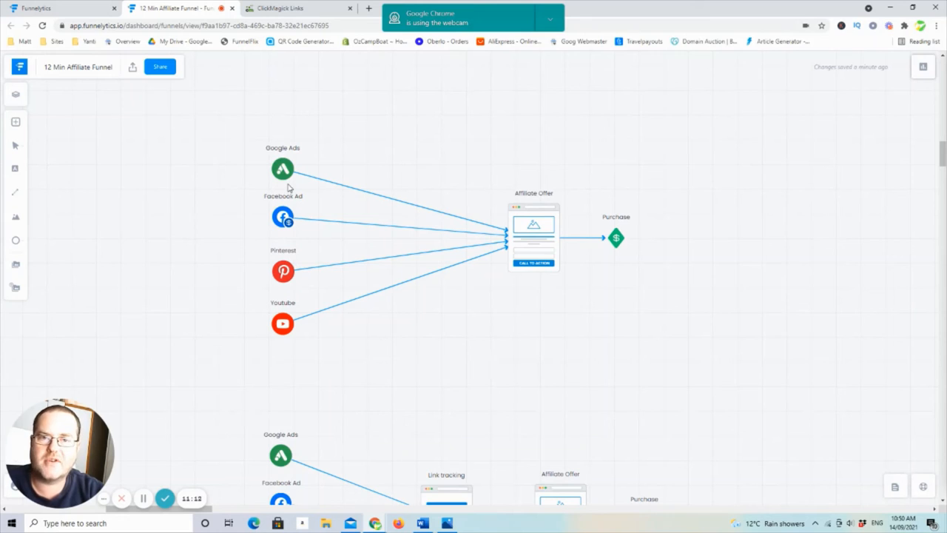
pyautogui.moveTo(773, 242)
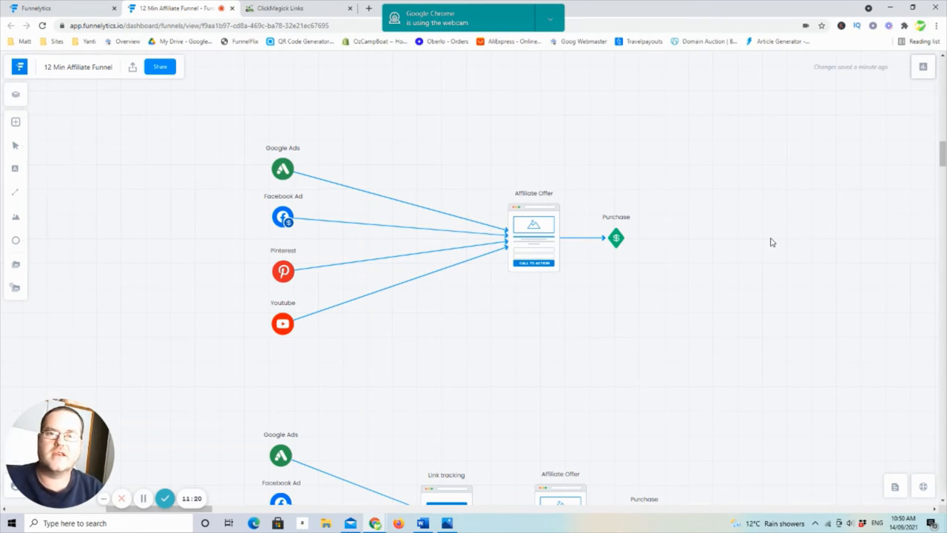
pyautogui.moveTo(884, 278)
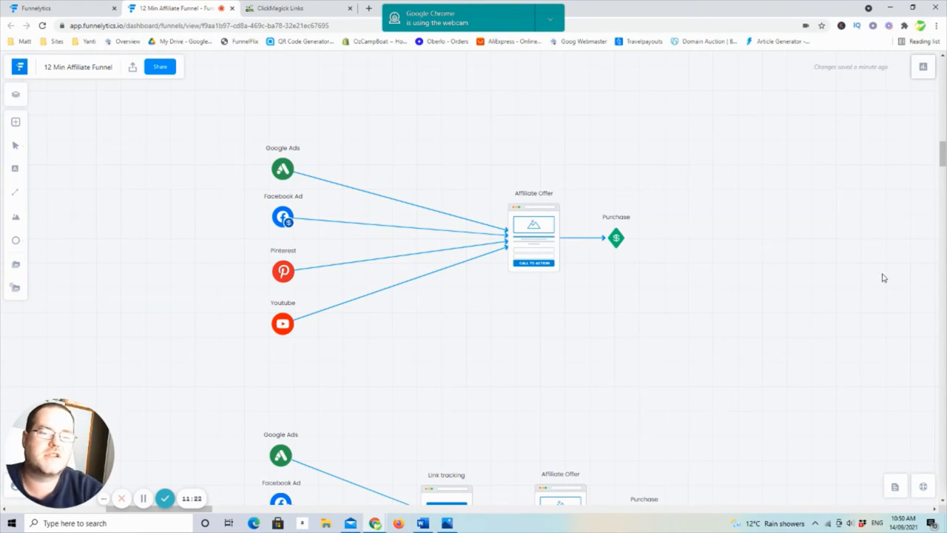
pyautogui.moveTo(198, 186)
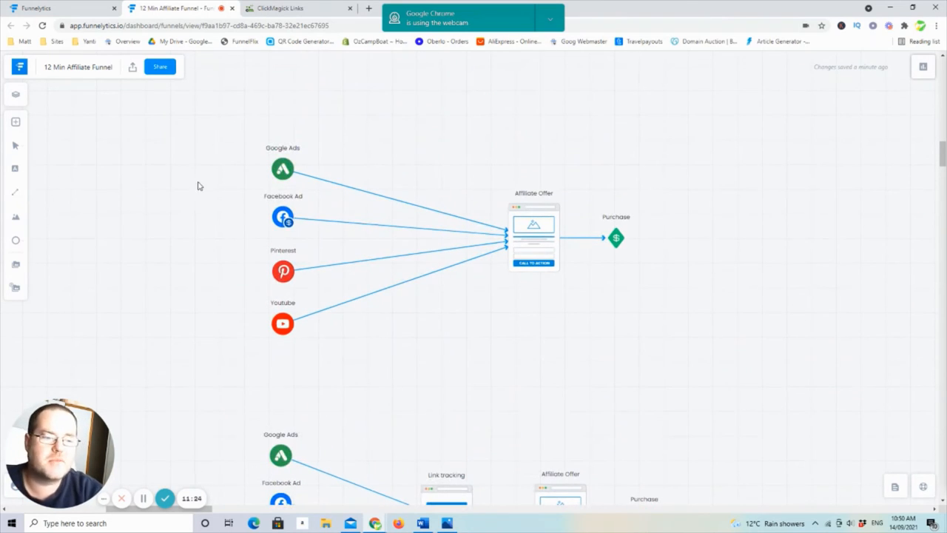
# - Scroll past the link-tracking and blog versions to the full Opt In Page and Email List funnel
pyautogui.scroll(-3)
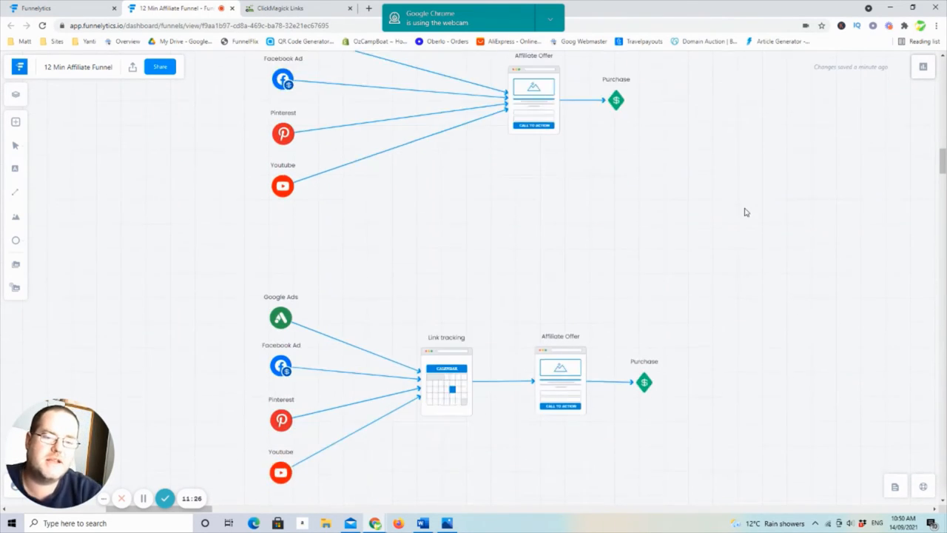
pyautogui.scroll(-3)
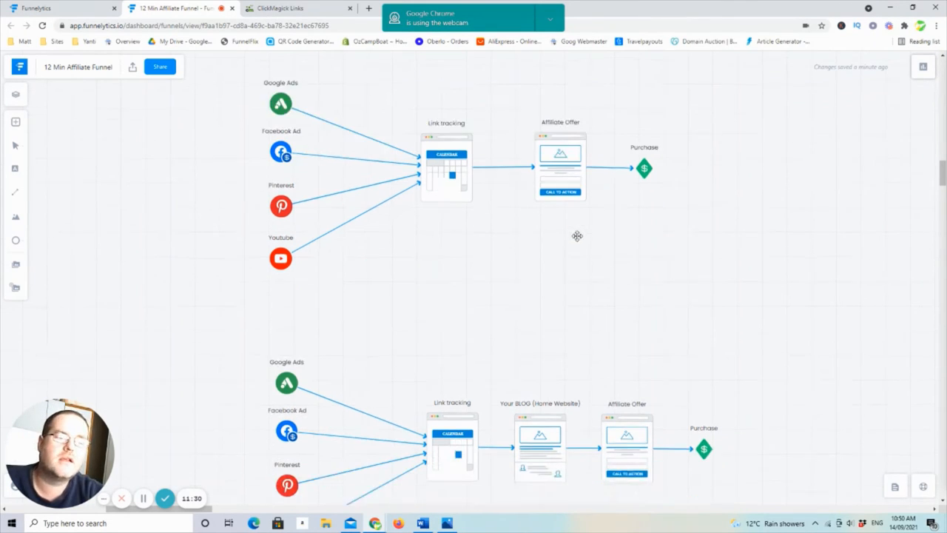
pyautogui.scroll(-3)
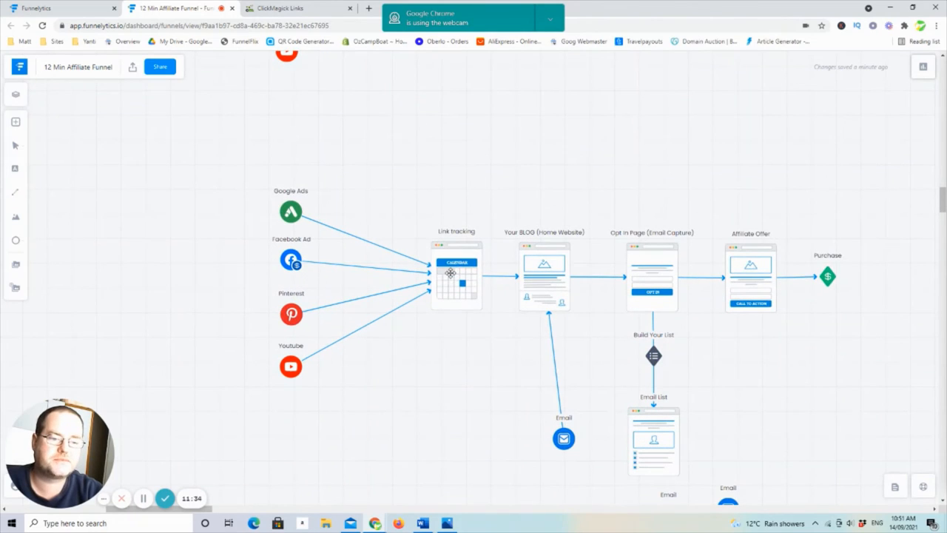
pyautogui.scroll(-3)
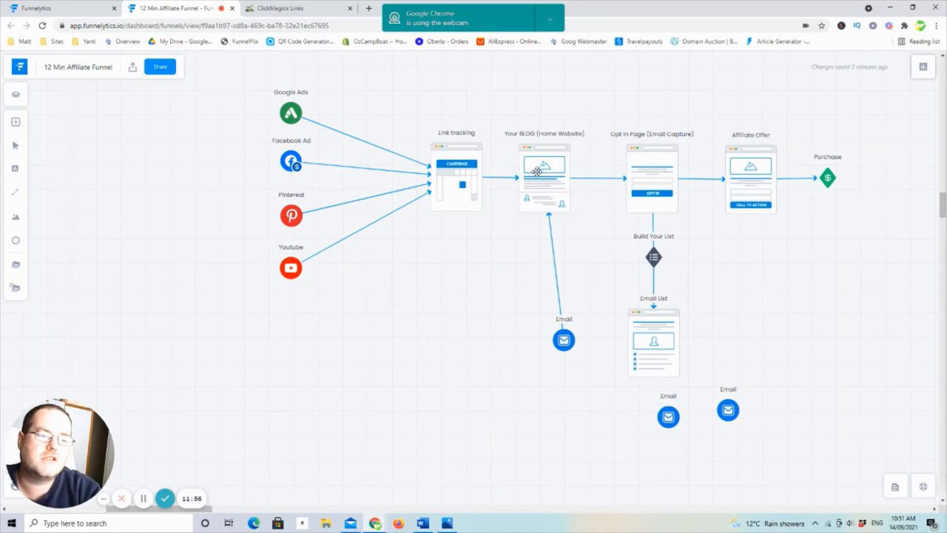
pyautogui.moveTo(574, 200)
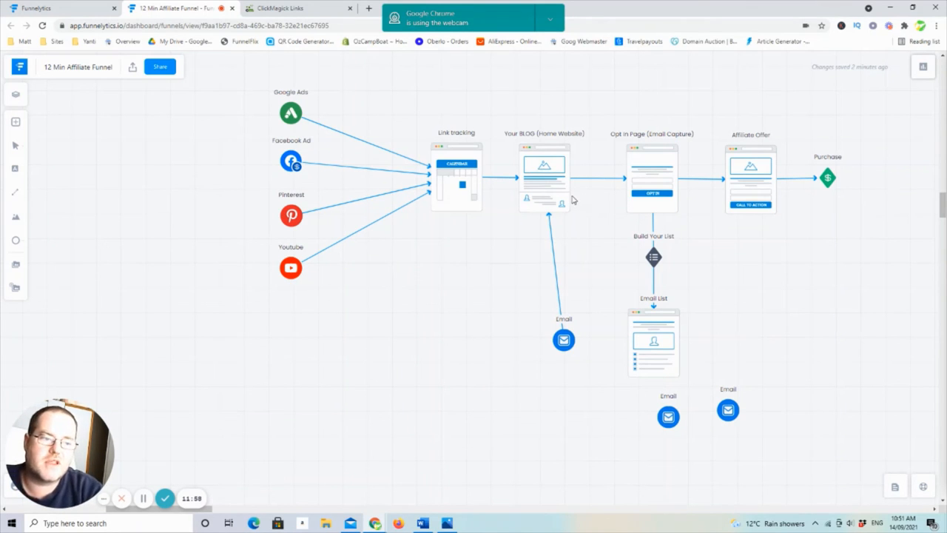
pyautogui.moveTo(590, 256)
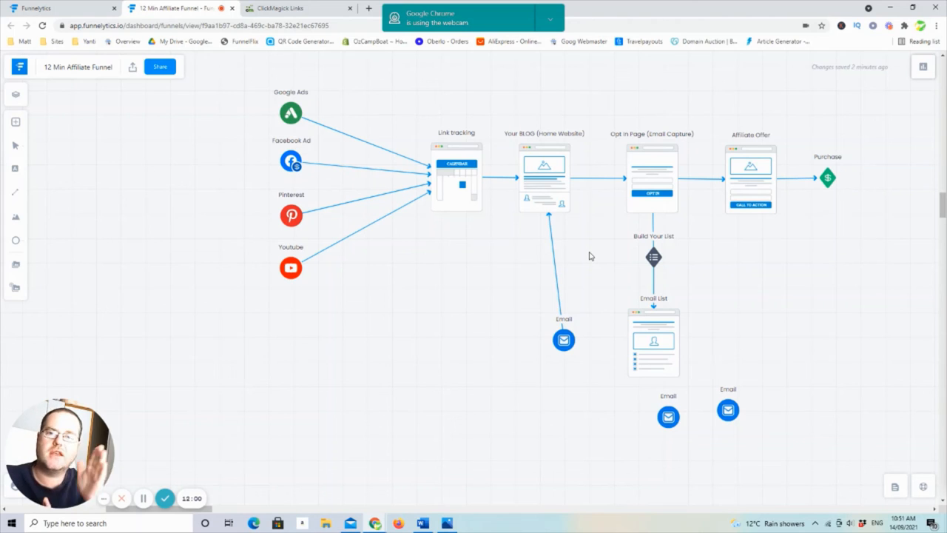
pyautogui.moveTo(608, 347)
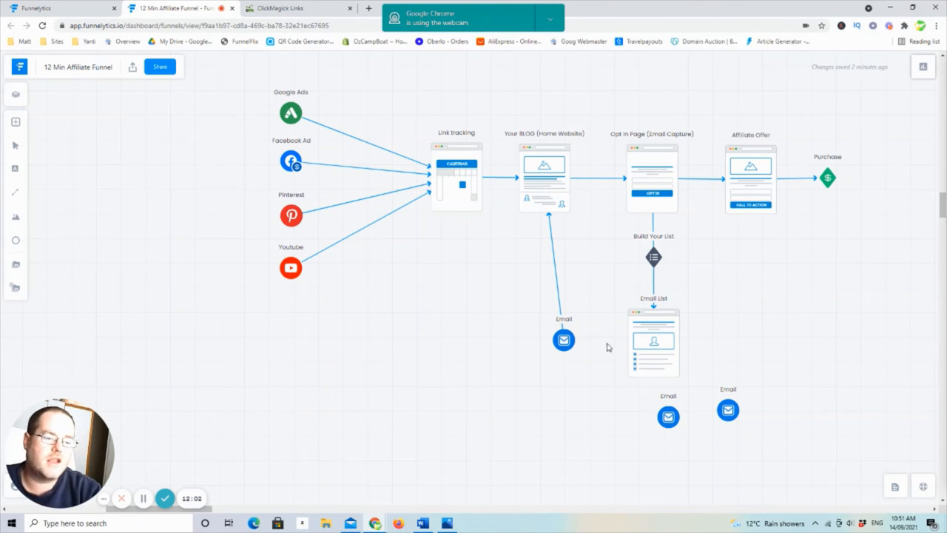
pyautogui.moveTo(436, 302)
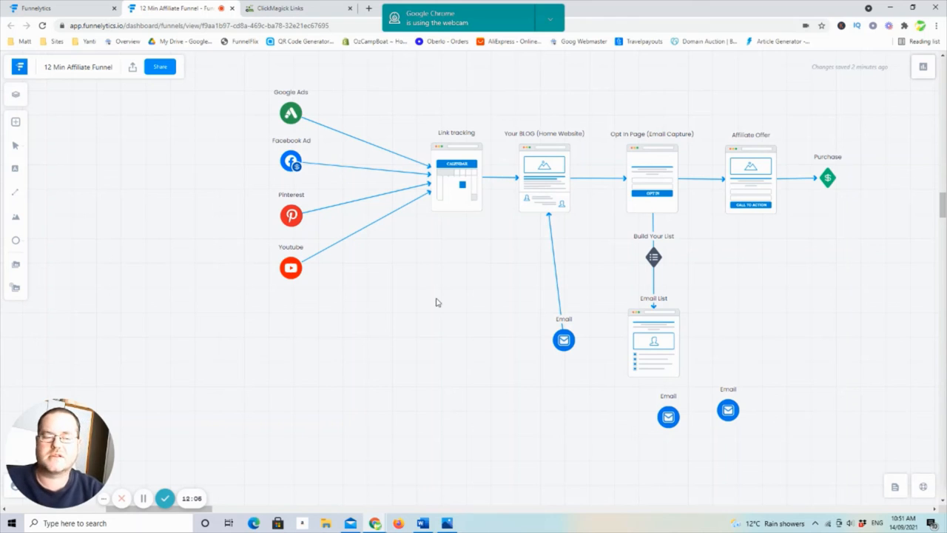
pyautogui.moveTo(708, 288)
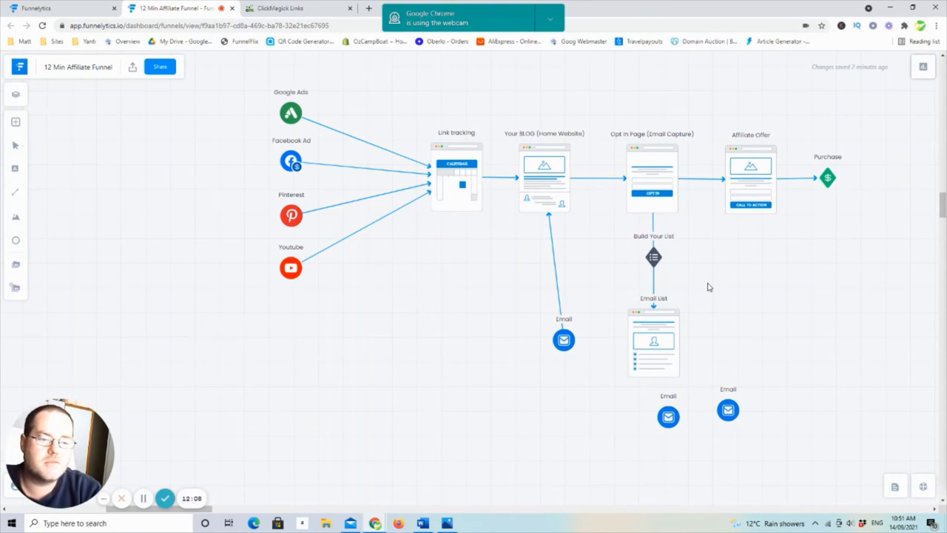
pyautogui.moveTo(736, 342)
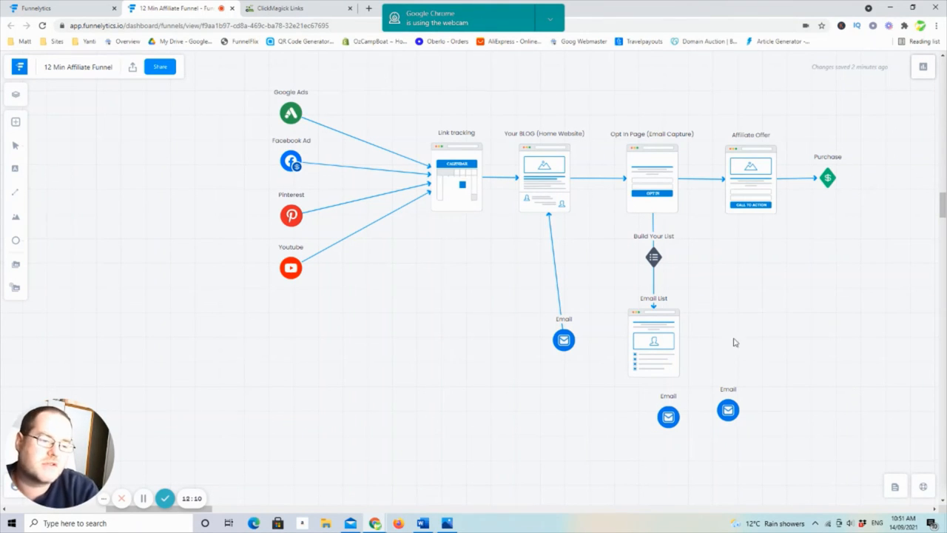
pyautogui.moveTo(432, 222)
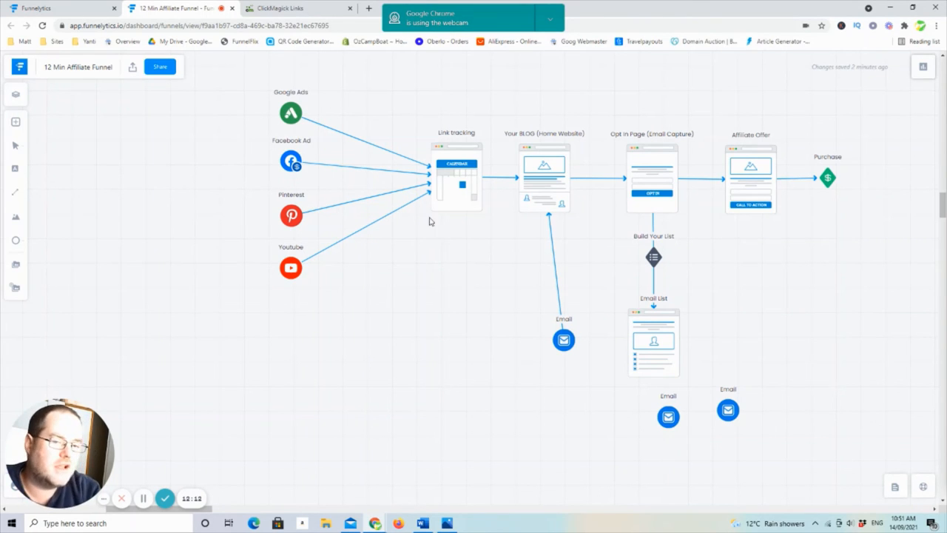
pyautogui.moveTo(433, 181)
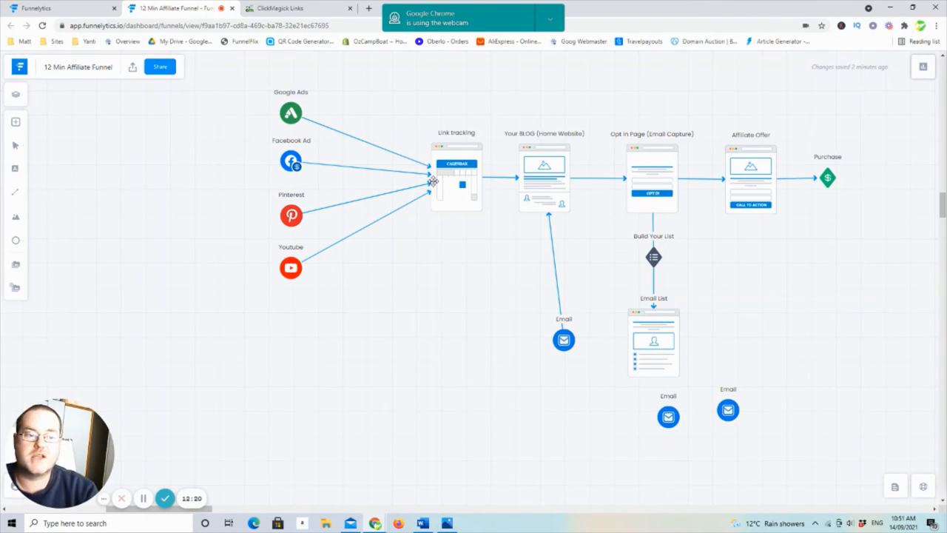
pyautogui.moveTo(775, 239)
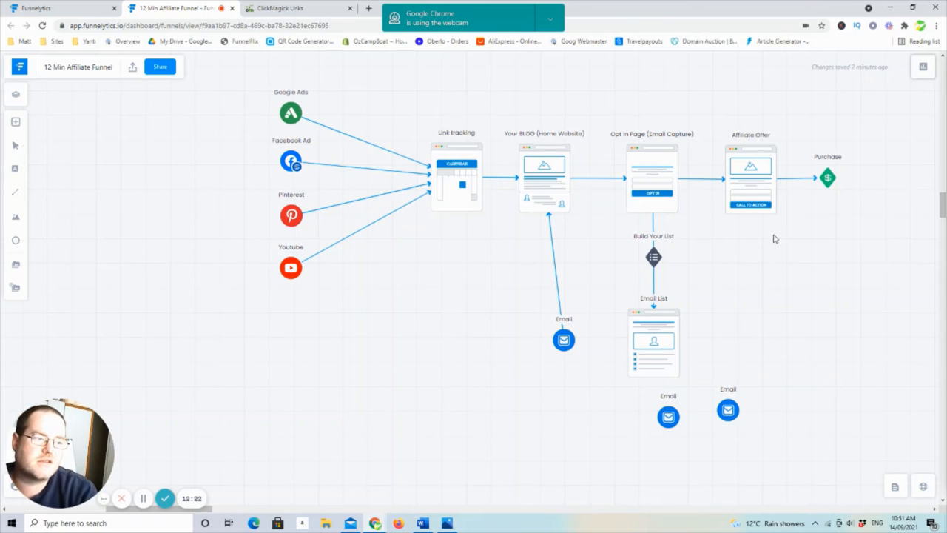
pyautogui.scroll(-3)
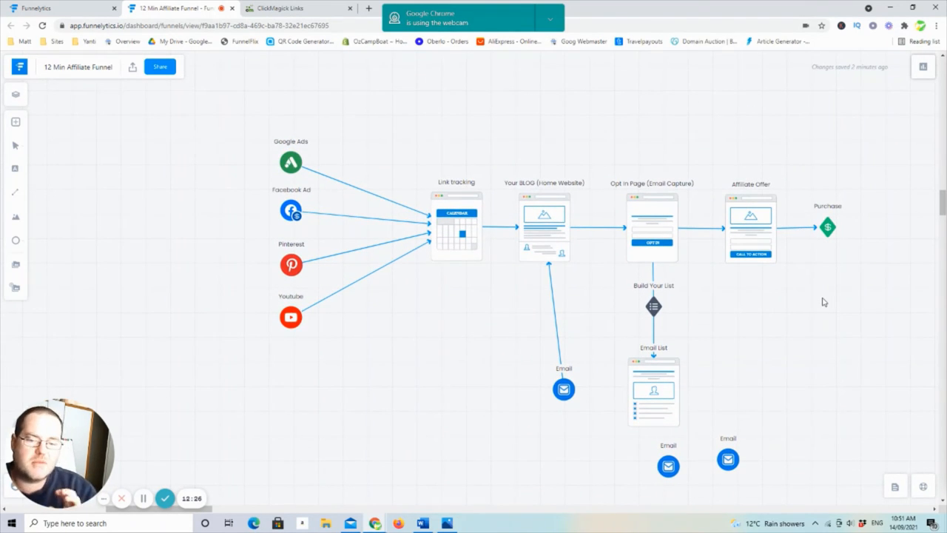
pyautogui.moveTo(822, 333)
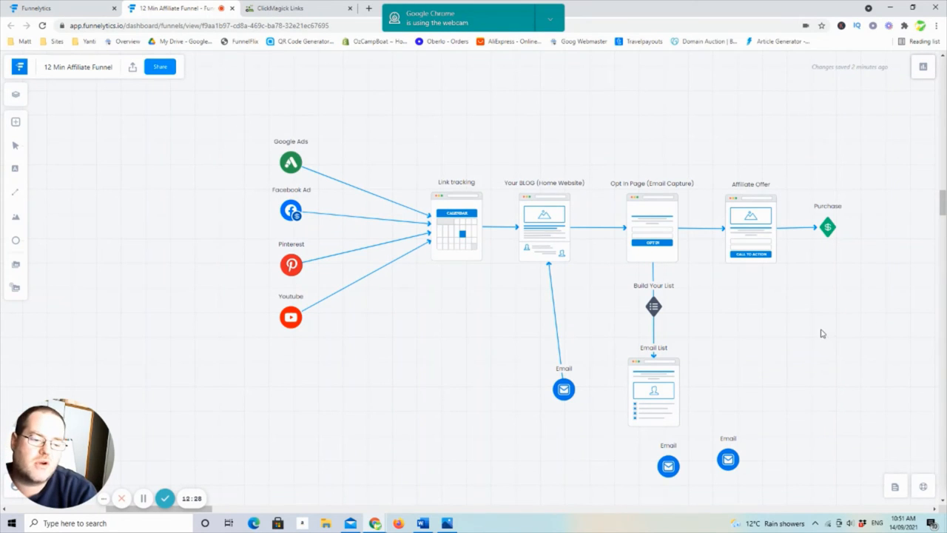
pyautogui.moveTo(799, 339)
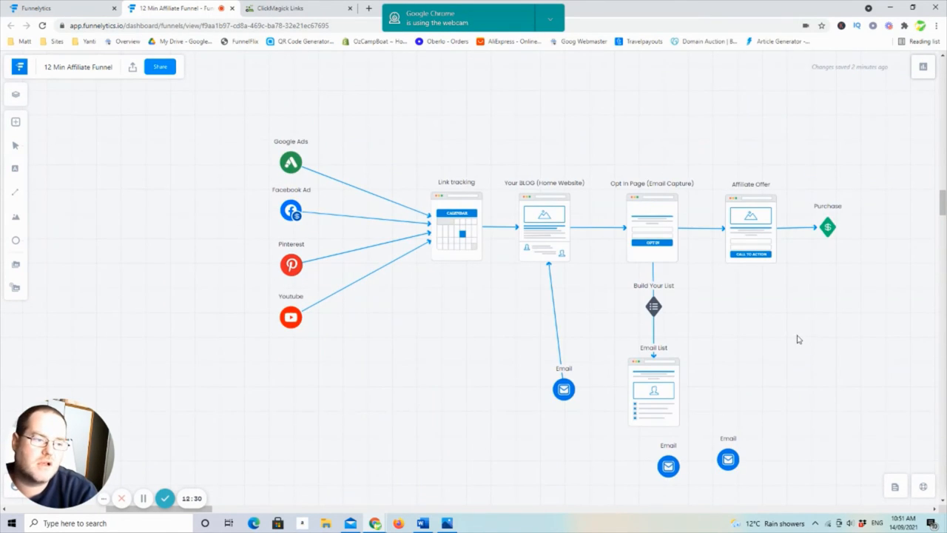
pyautogui.scroll(-3)
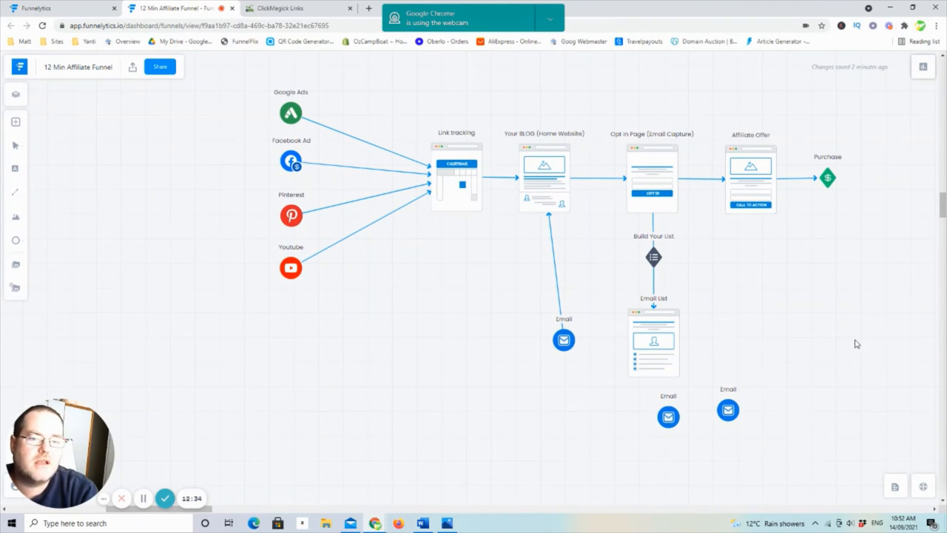
pyautogui.scroll(-3)
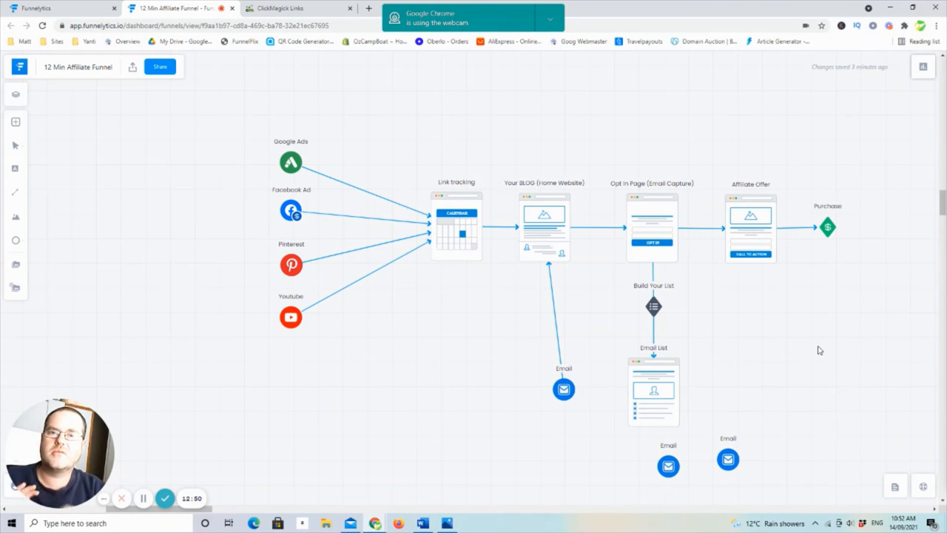
pyautogui.moveTo(771, 290)
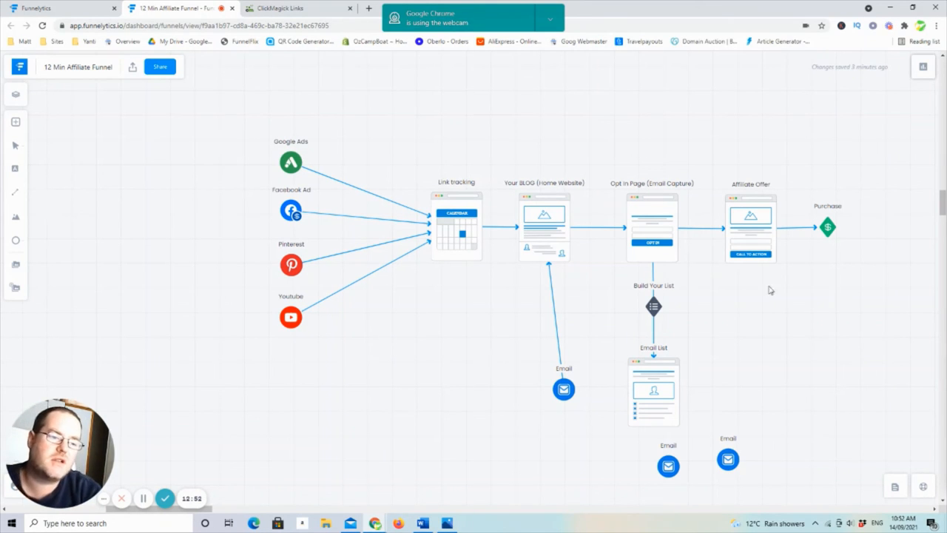
pyautogui.moveTo(877, 338)
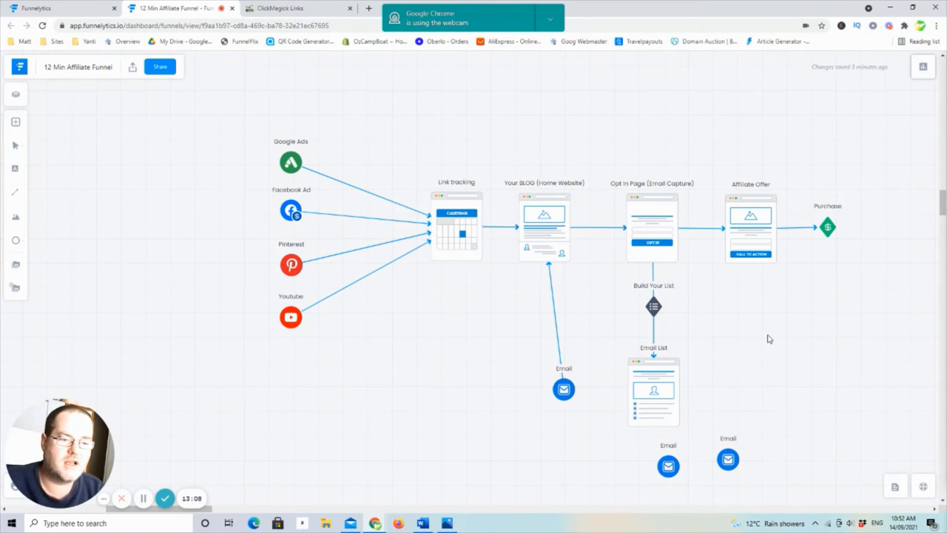
pyautogui.moveTo(776, 327)
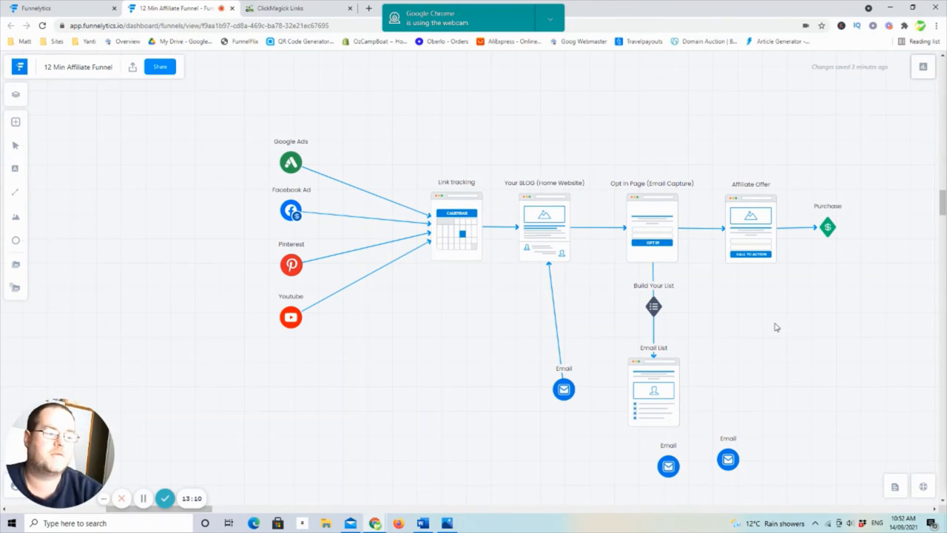